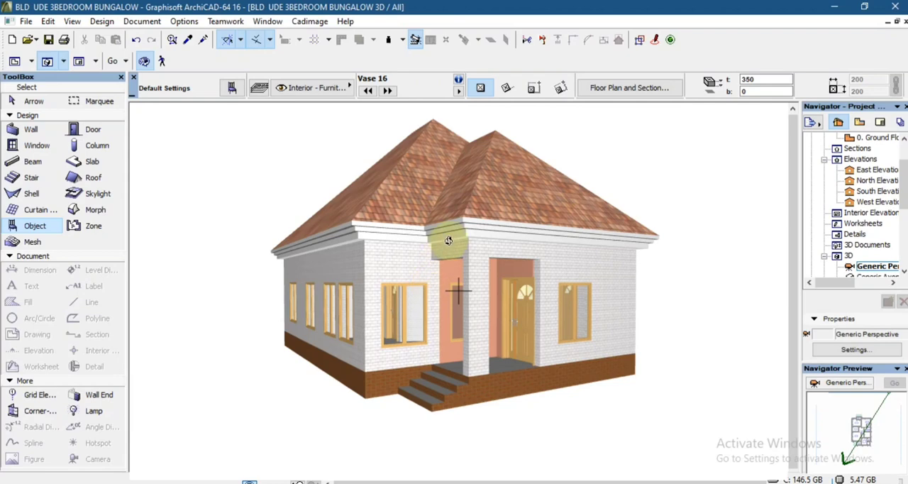
mouse_move(451, 241)
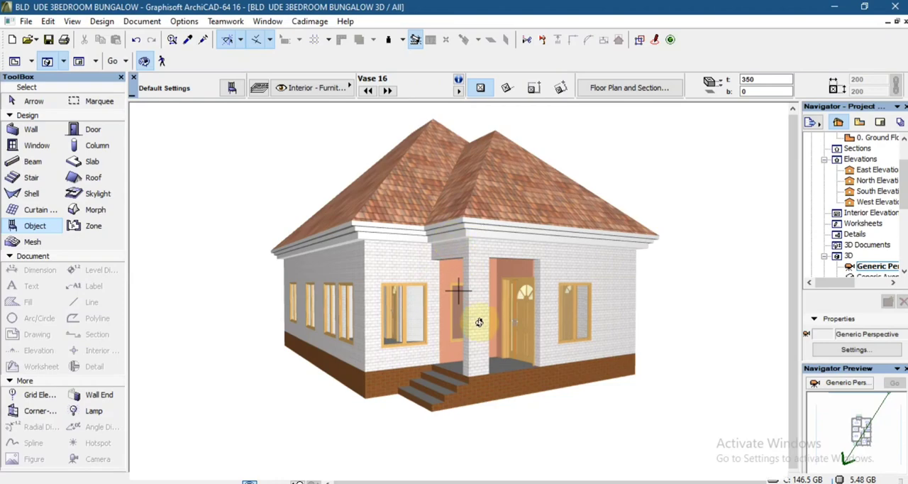
Open the Ground Floor plan from the Navigator and activate the Wall tool for the fence.
left_click_drag(479, 323, 553, 225)
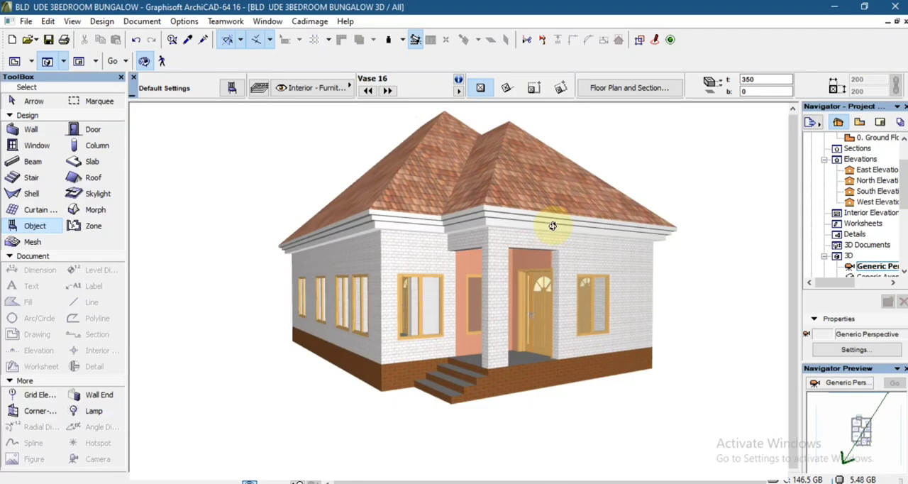
left_click_drag(553, 226, 357, 234)
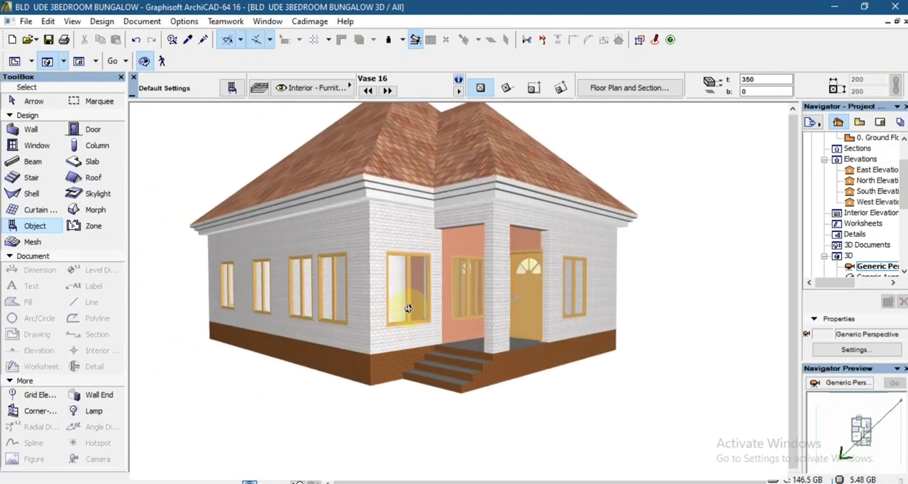
left_click_drag(408, 309, 397, 266)
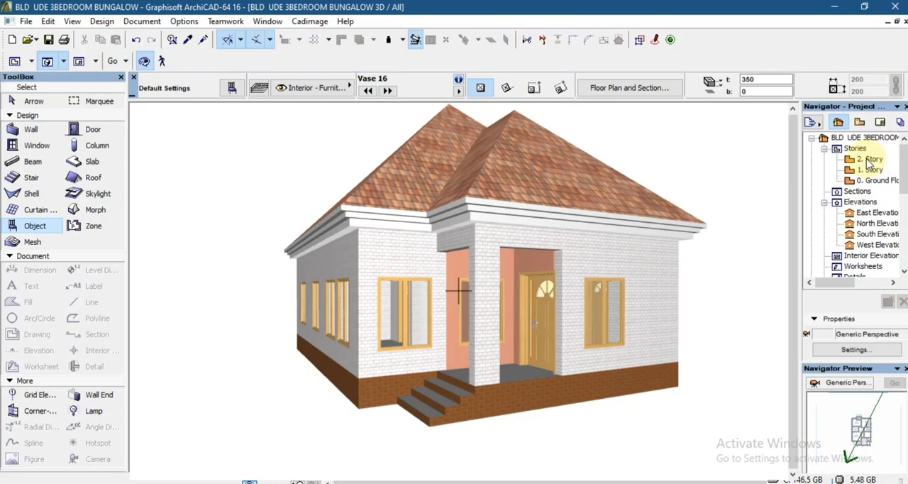
double_click(873, 180)
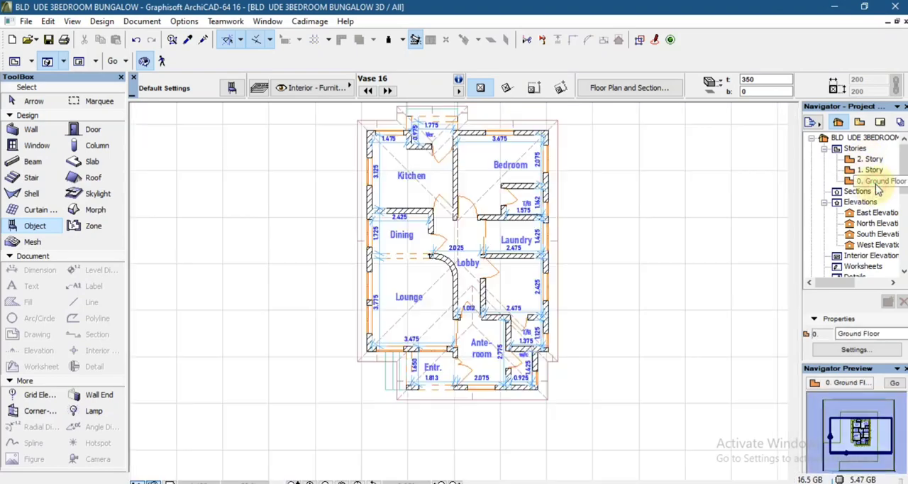
left_click(876, 180)
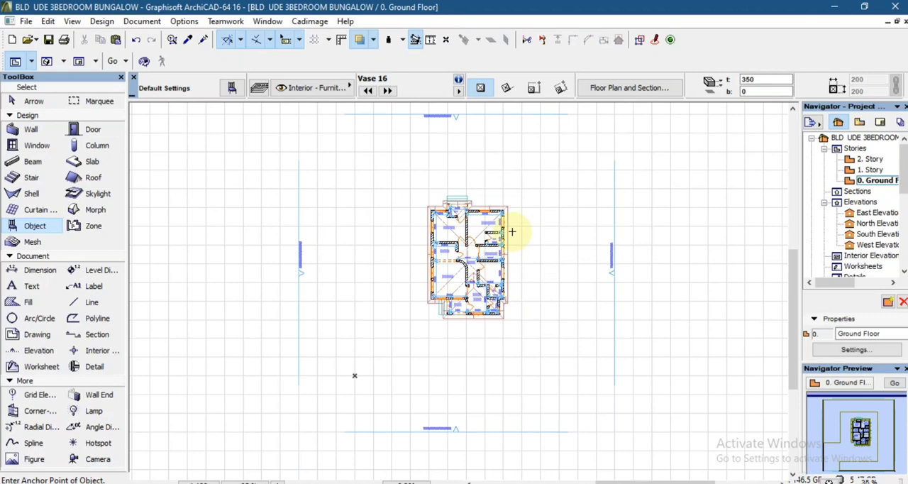
mouse_move(125, 176)
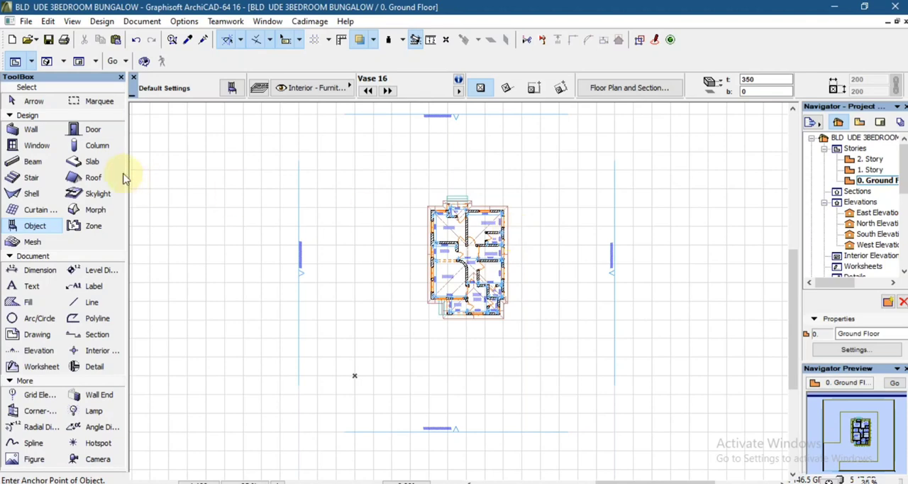
mouse_move(45, 139)
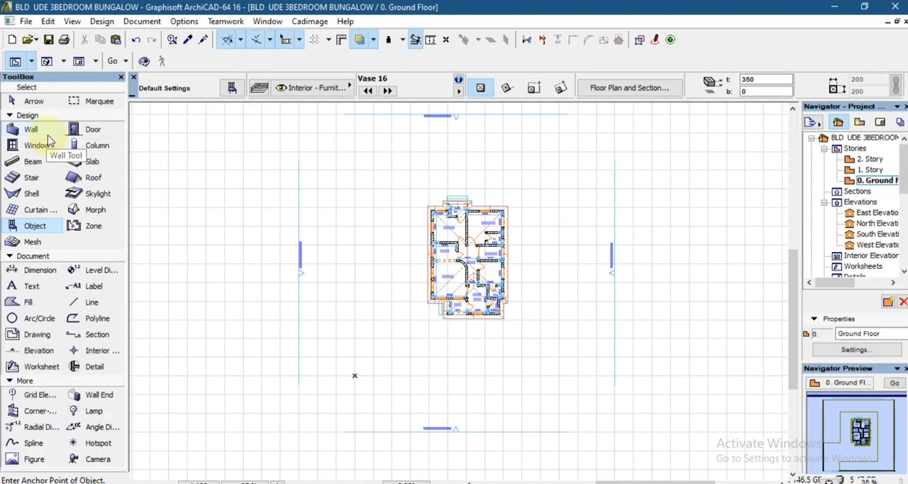
left_click(31, 129)
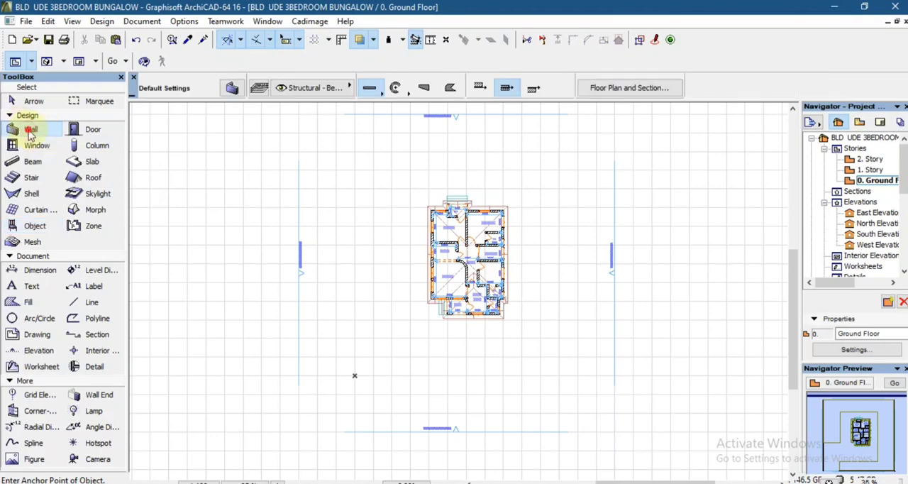
Set the default wall height to 3600 in Wall Default Settings.
double_click(31, 129)
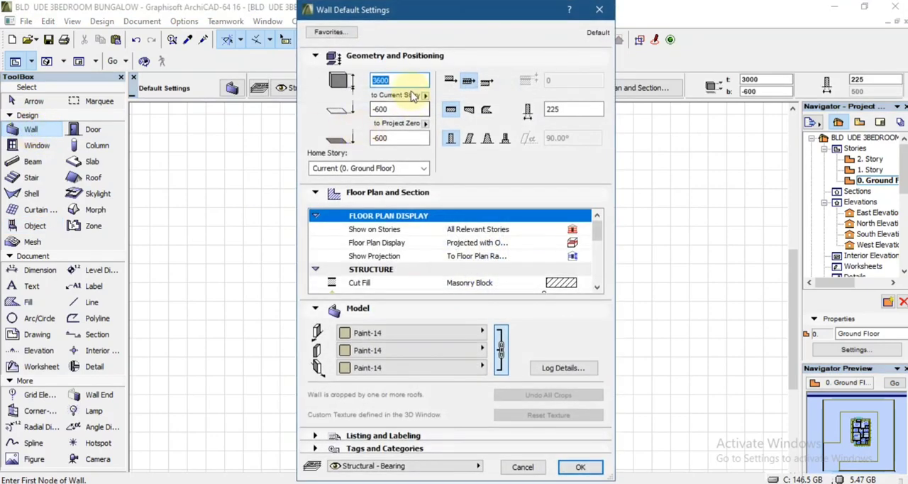
left_click(400, 80)
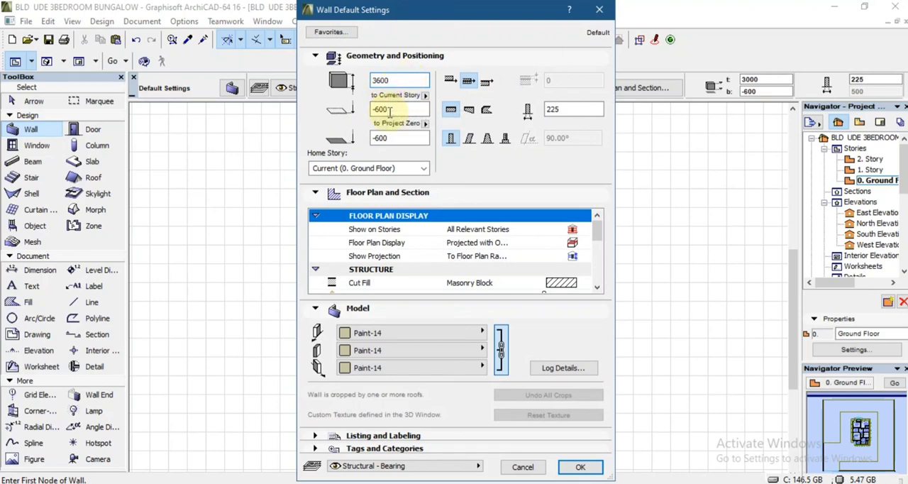
mouse_move(389, 112)
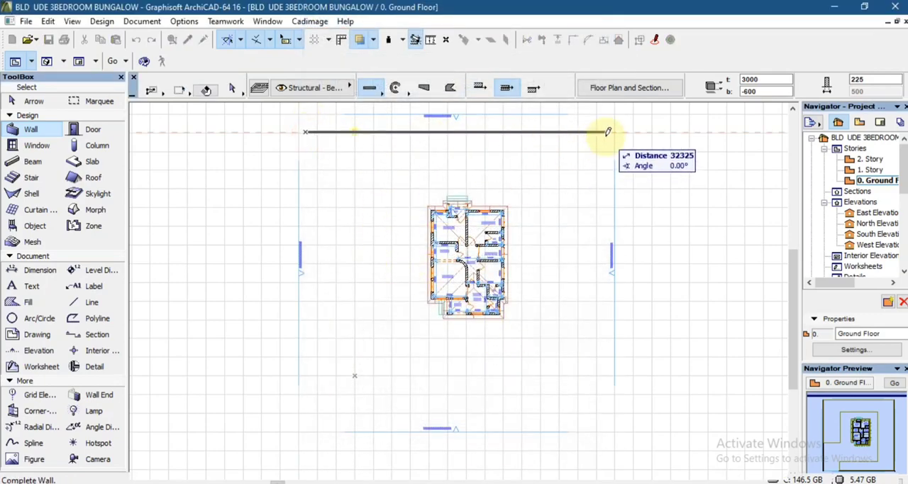
Draw the fence walls corner to corner, closing the rectangle at the top-right.
left_click(607, 132)
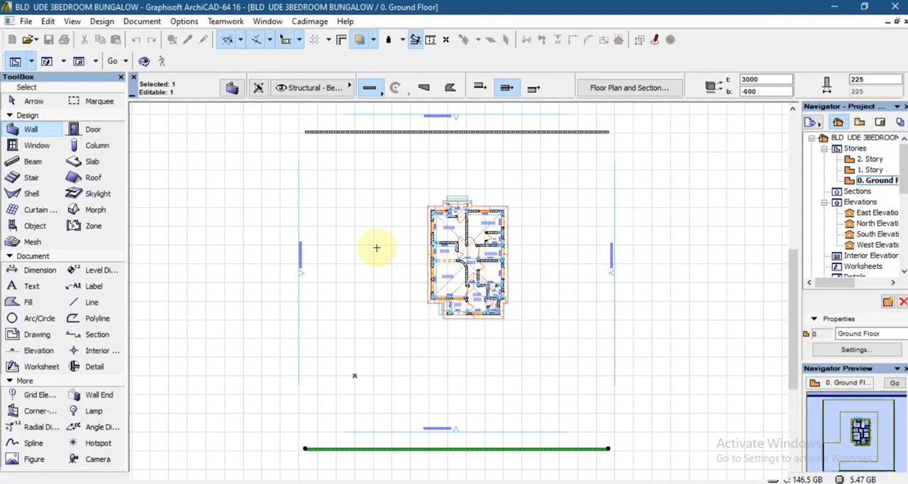
left_click(305, 448)
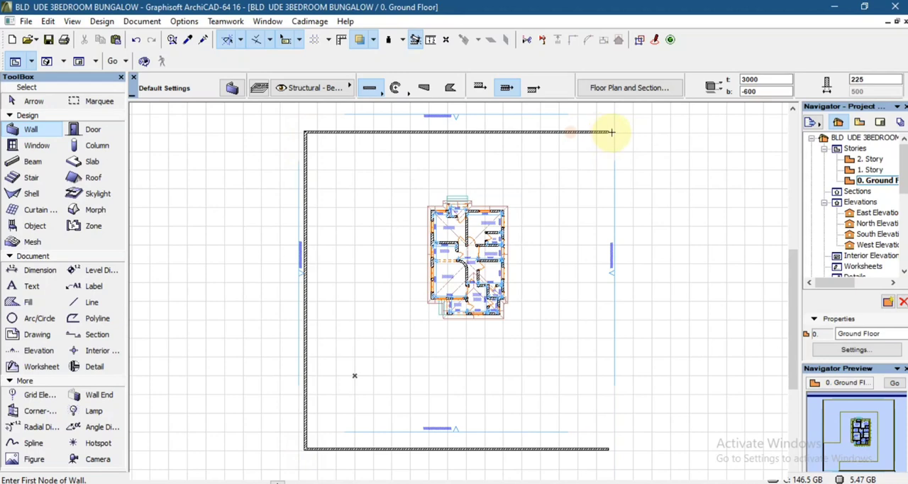
left_click(609, 132)
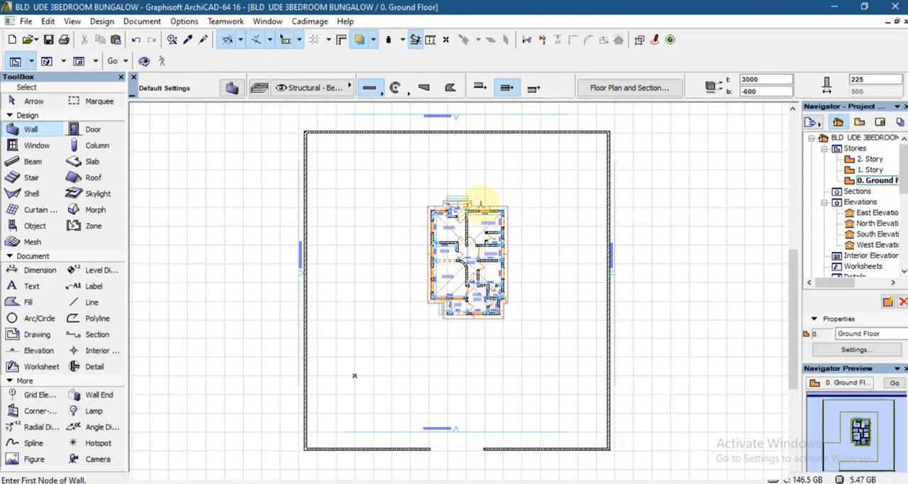
mouse_move(423, 311)
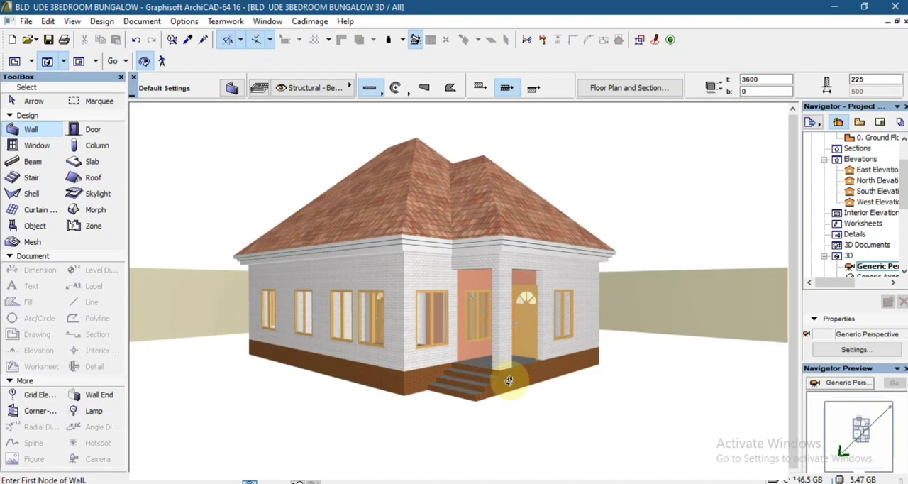
Orbit the 3D view to check the fence walls around the house.
left_click_drag(508, 380, 403, 366)
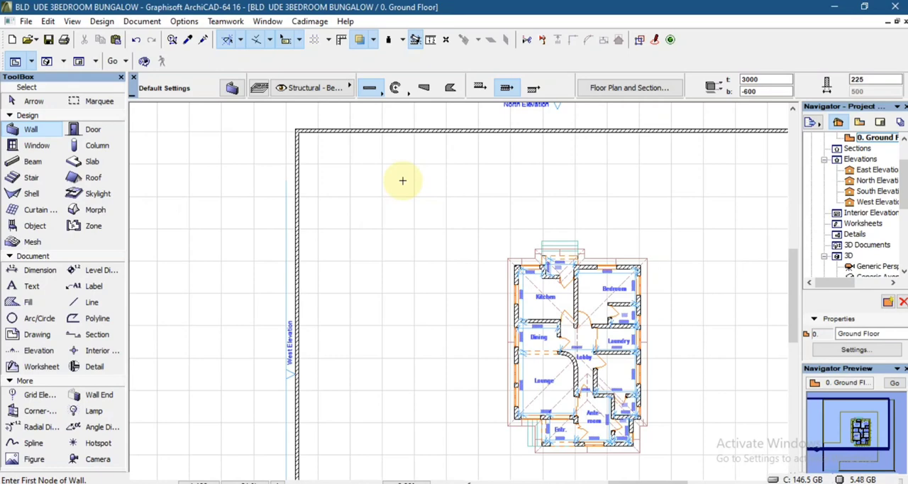
mouse_move(31, 241)
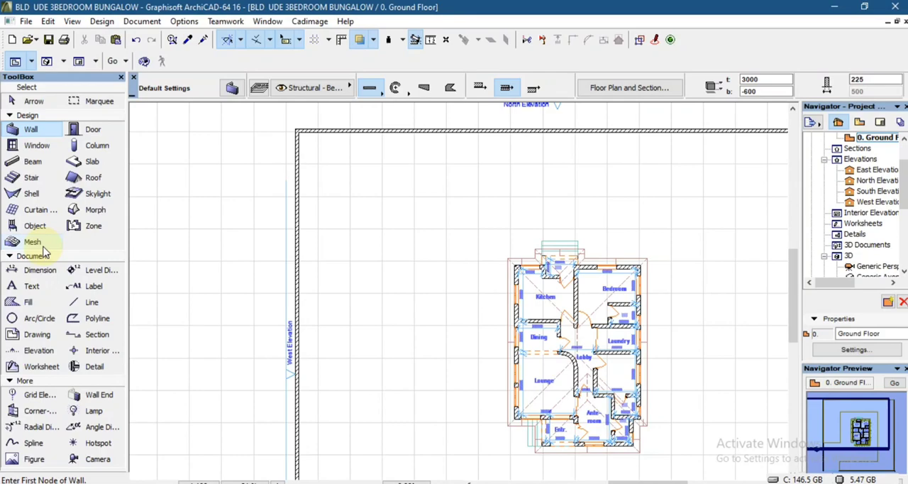
Activate the Mesh tool on the ground floor plan.
left_click(31, 241)
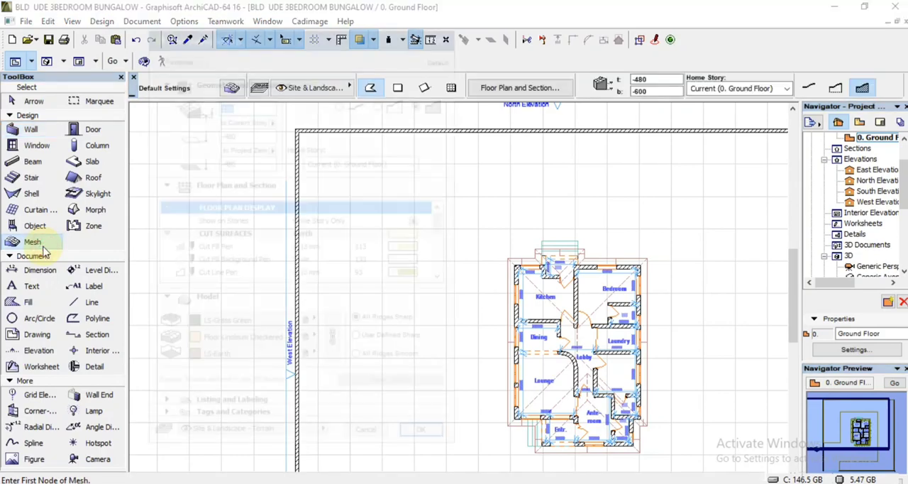
Set mesh thickness 120 with grass top and earth bottom in Mesh Default Settings.
double_click(33, 242)
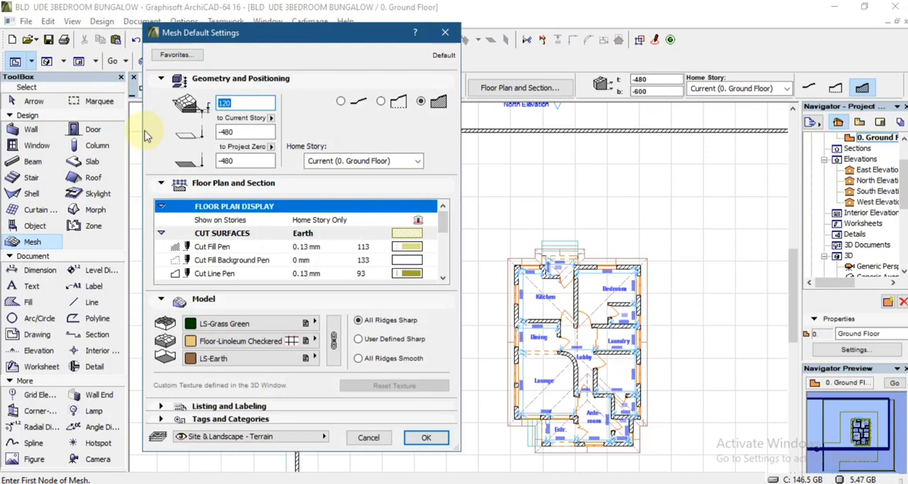
mouse_move(241, 85)
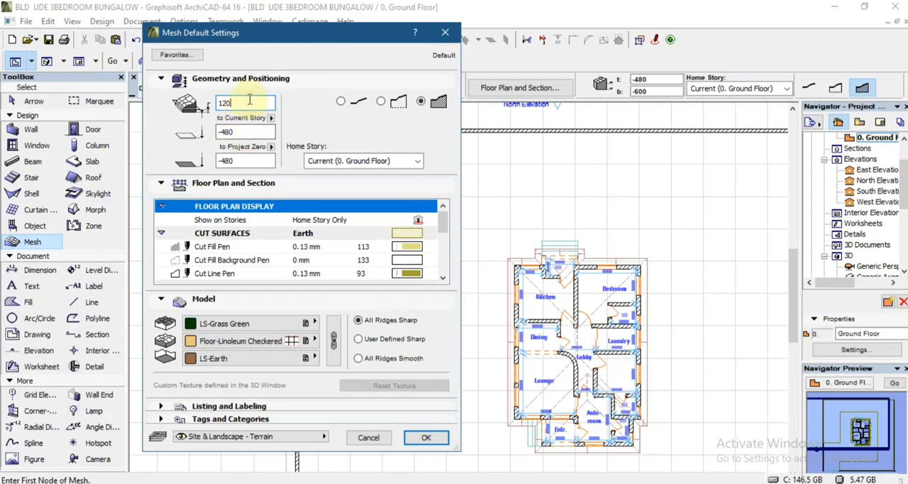
mouse_move(268, 98)
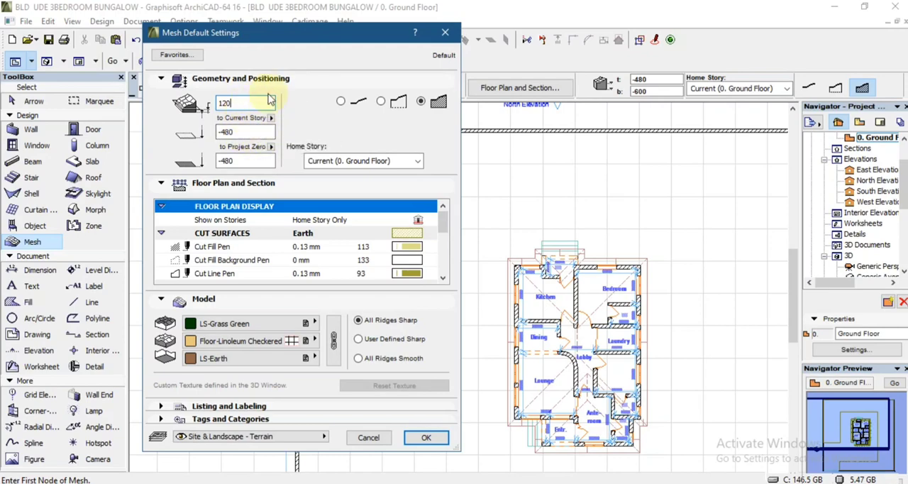
mouse_move(235, 84)
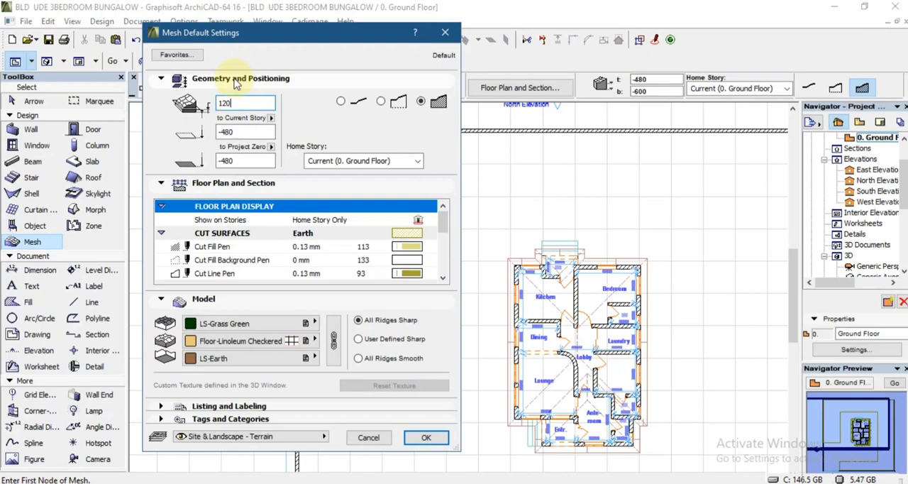
left_click(224, 323)
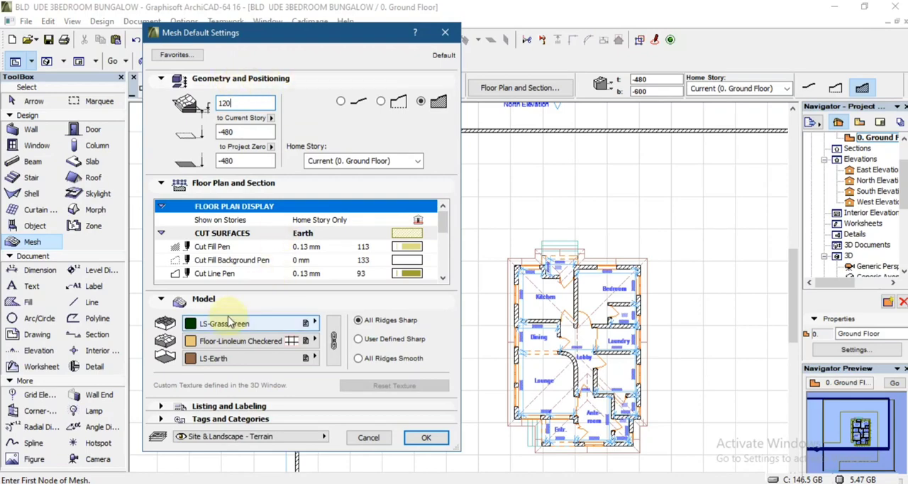
mouse_move(224, 326)
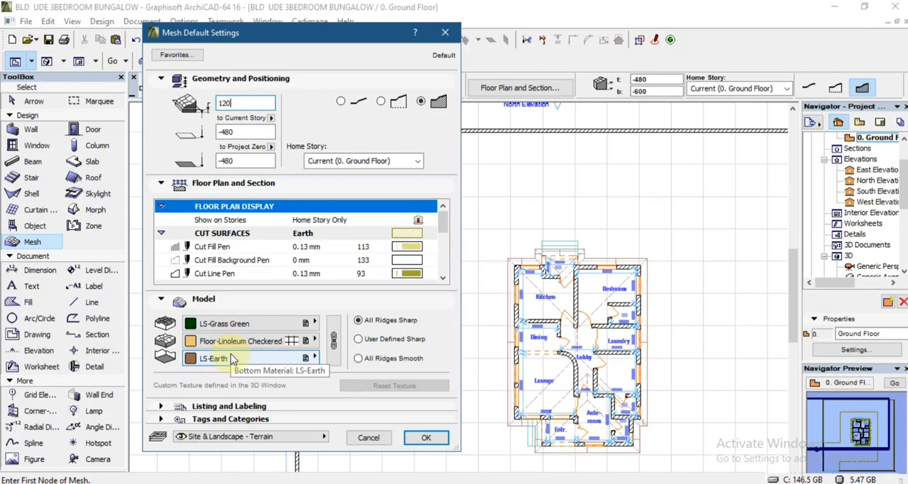
mouse_move(250, 355)
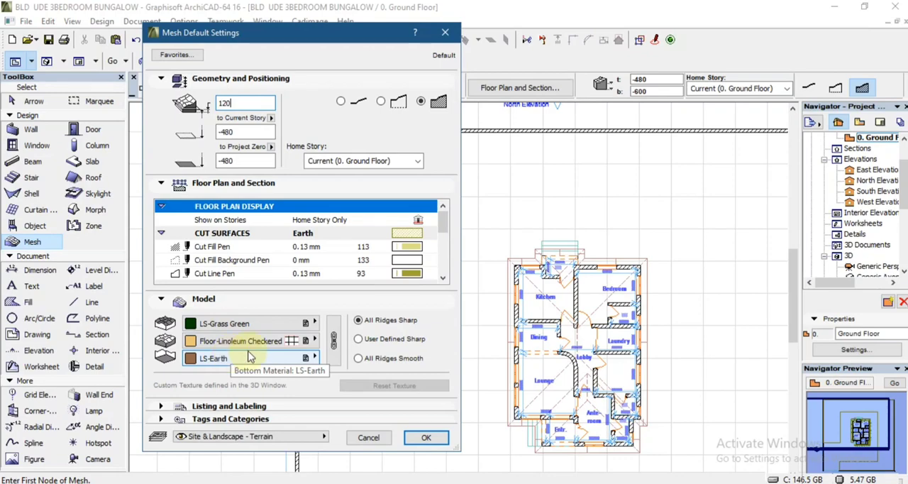
mouse_move(250, 341)
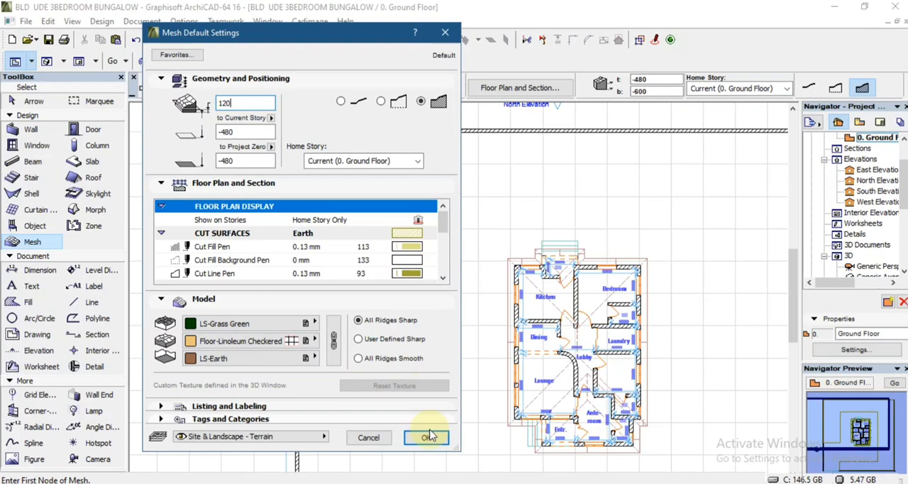
left_click(426, 437)
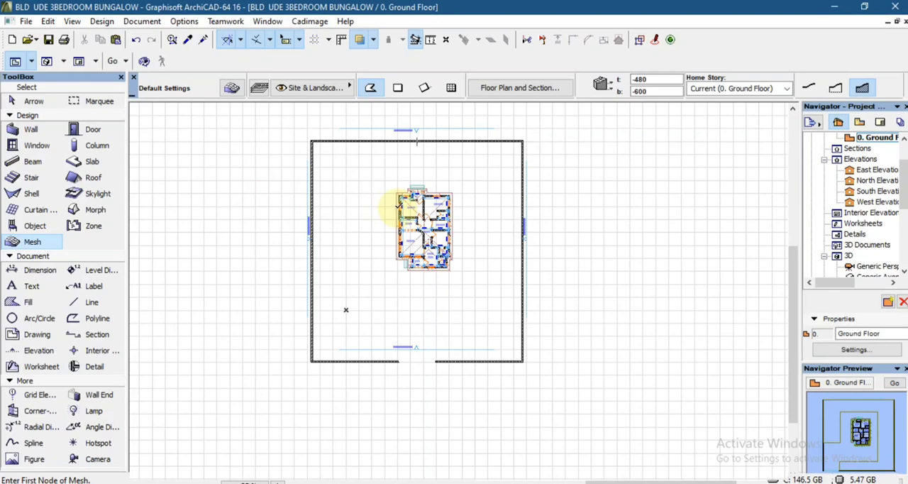
mouse_move(346, 153)
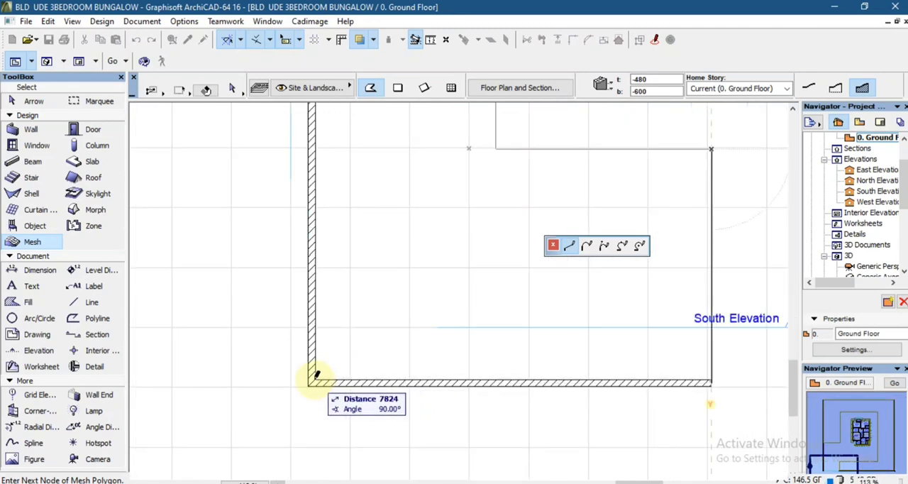
Place mesh corners at the fence's bottom-left and top-left to trace the yard.
left_click(312, 374)
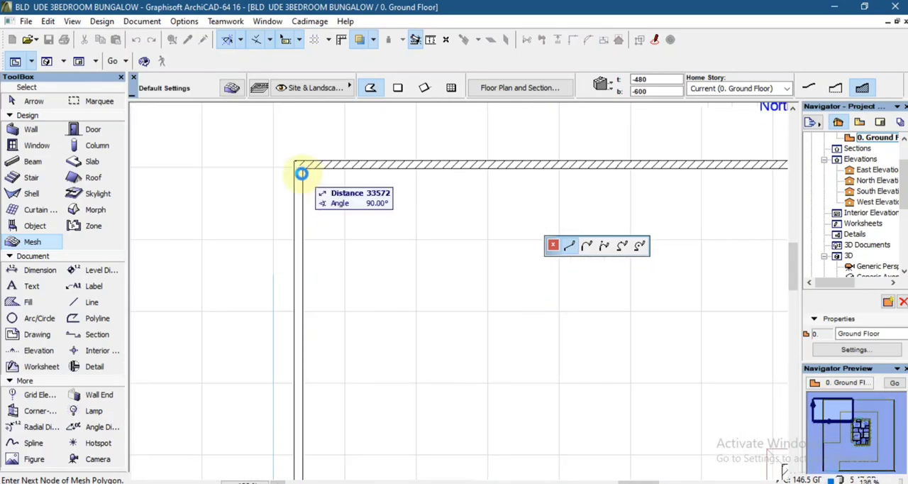
left_click(301, 173)
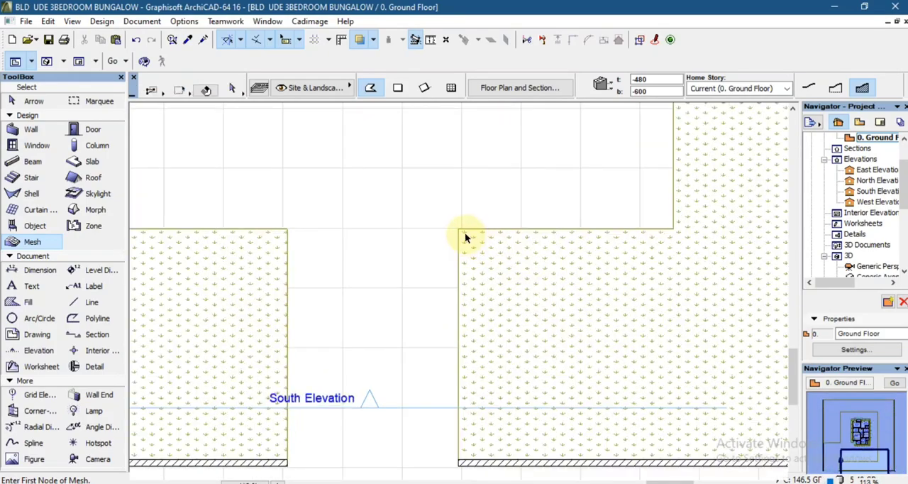
Fillet the two mesh corners at the driveway opening with the entered radius.
left_click(457, 230)
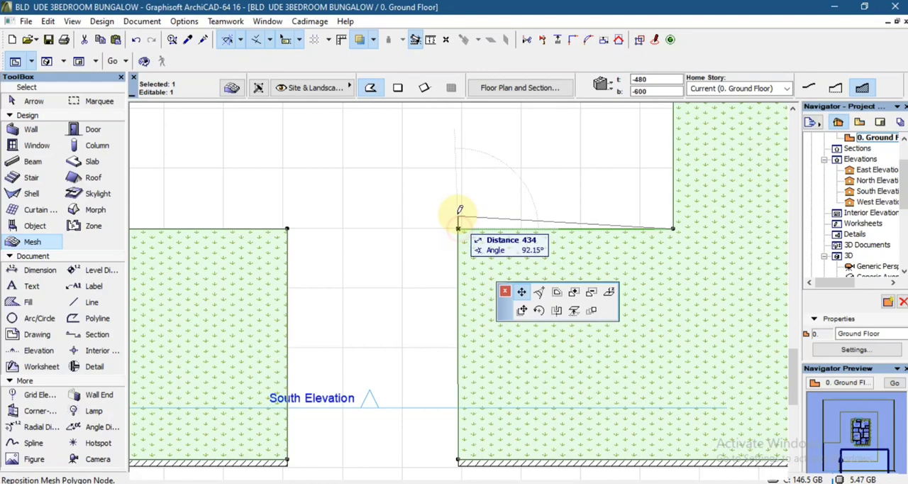
left_click_drag(460, 210, 446, 204)
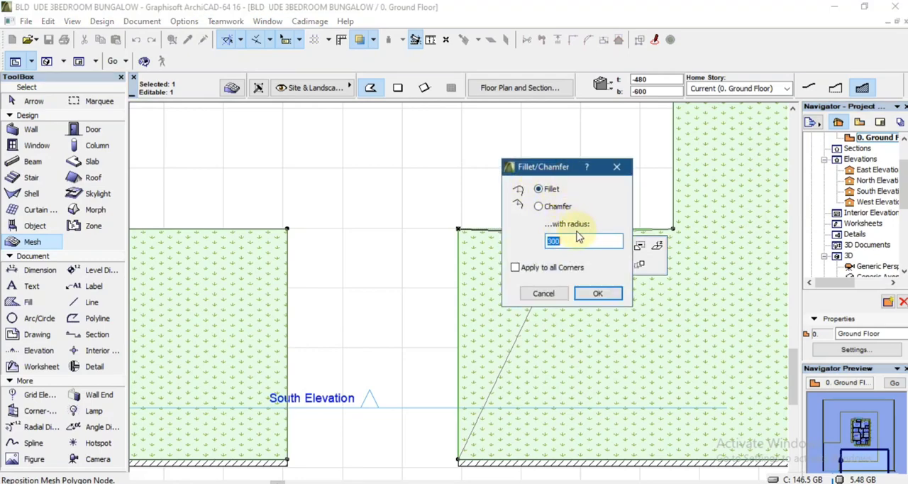
type("1")
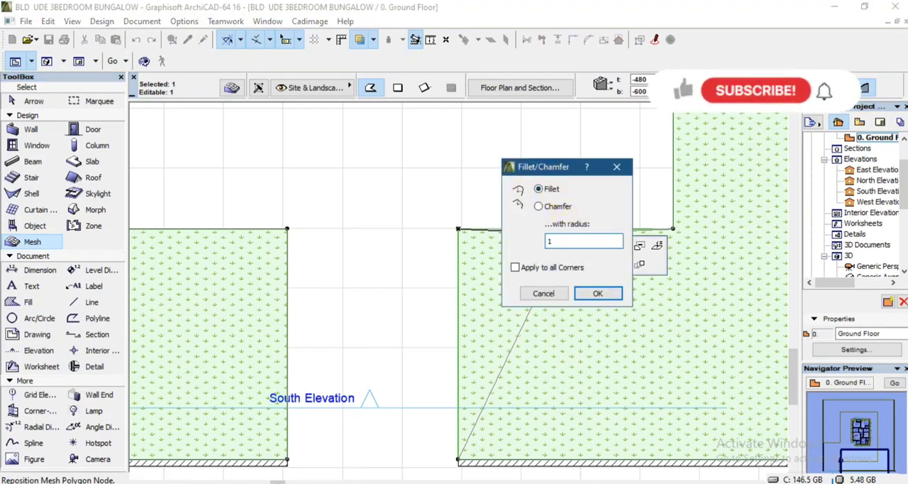
left_click(597, 293)
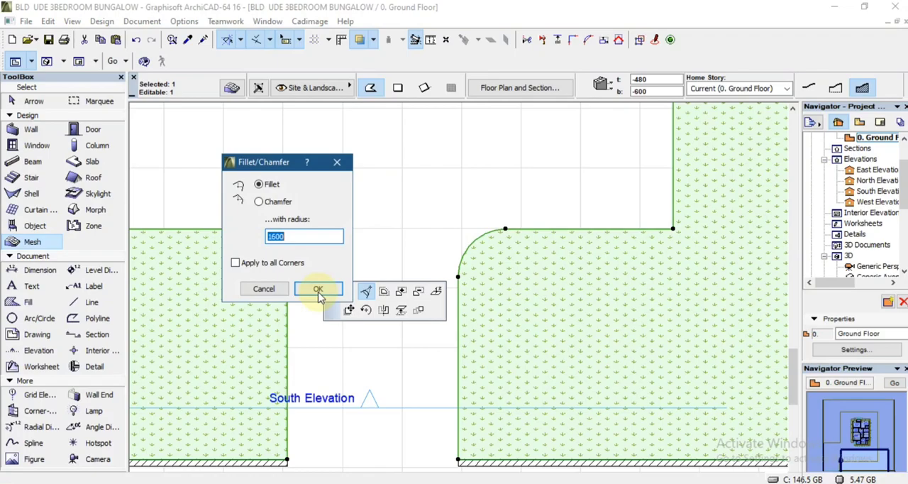
left_click(318, 289)
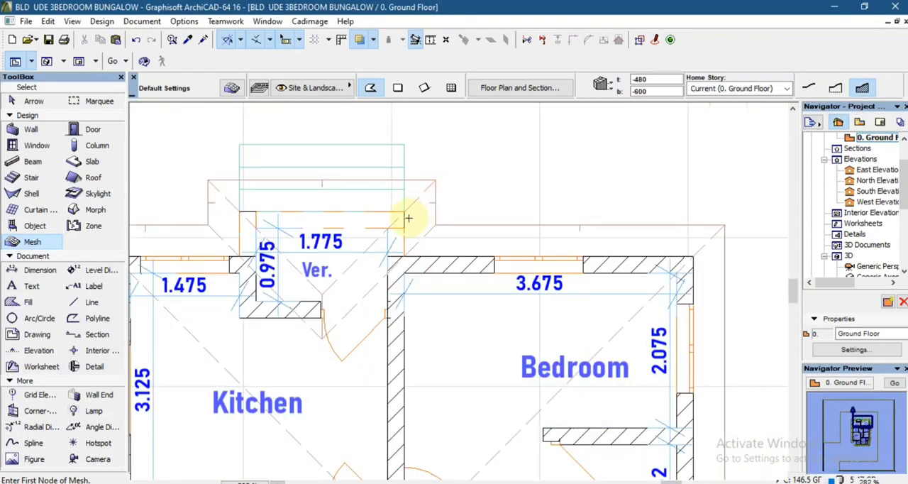
Place the first node of a new mesh at the house wall corner.
left_click(409, 218)
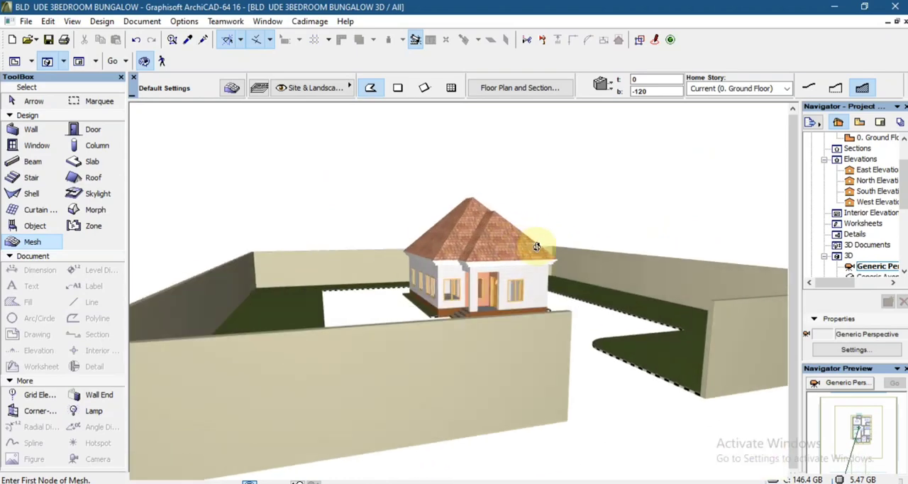
left_click_drag(536, 247, 471, 256)
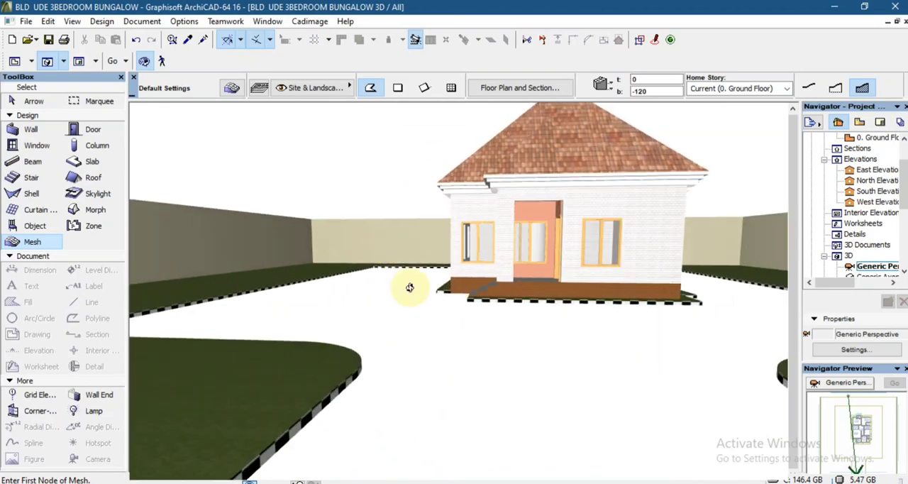
left_click_drag(408, 286, 355, 363)
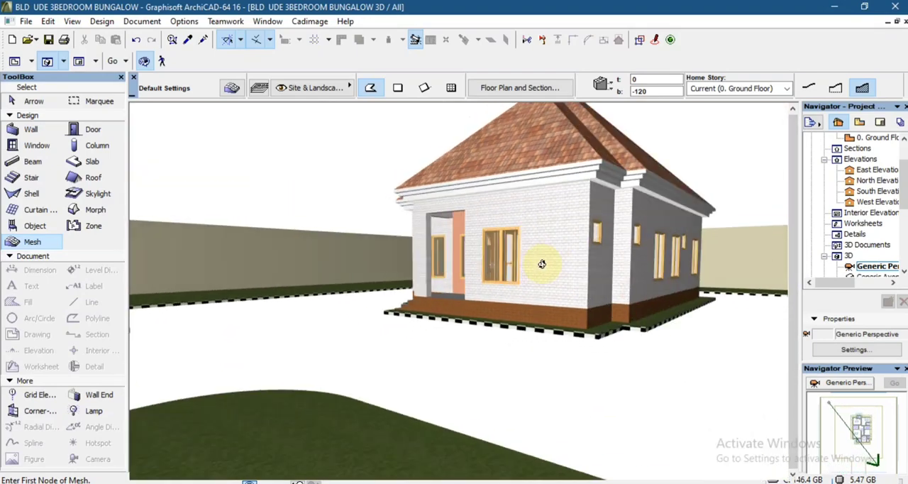
left_click_drag(542, 264, 593, 360)
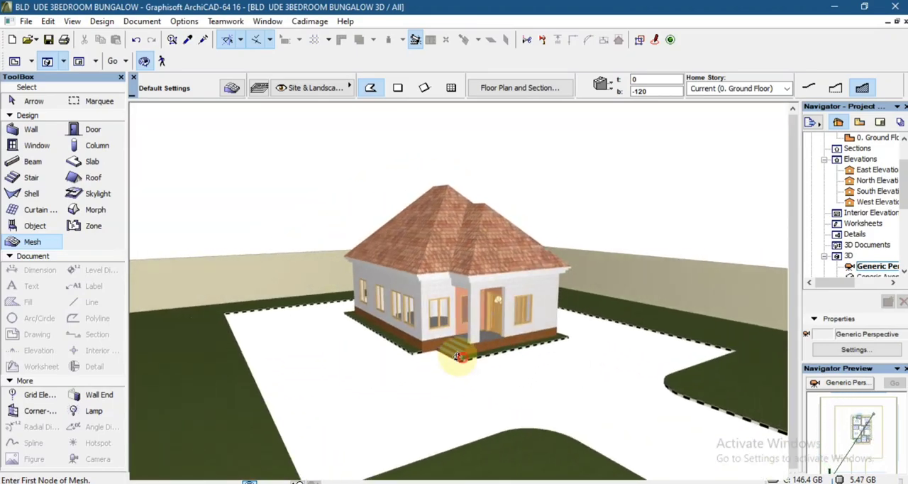
left_click_drag(457, 356, 439, 349)
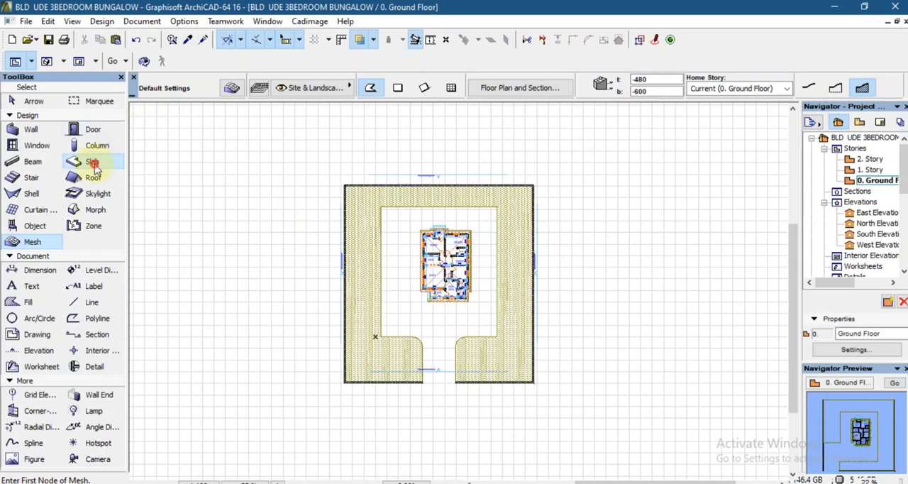
Set slab defaults to thickness 25 and story offset -600, then confirm.
left_click(93, 162)
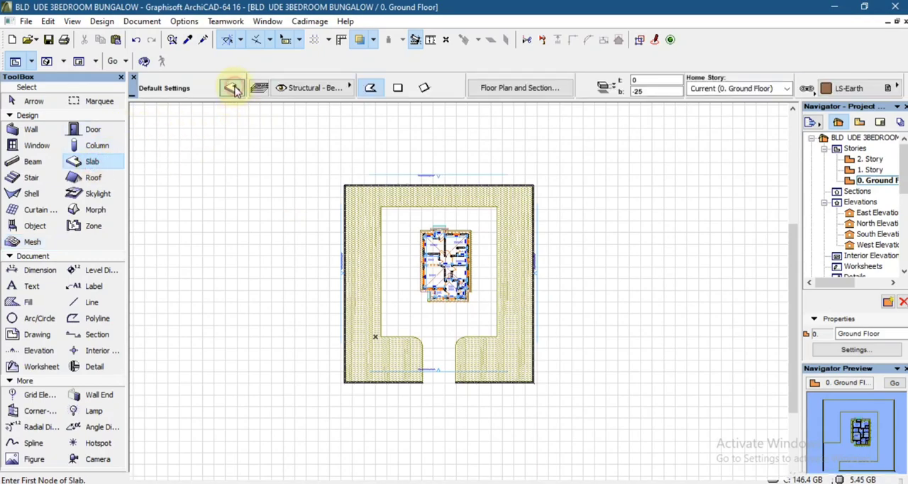
left_click(232, 87)
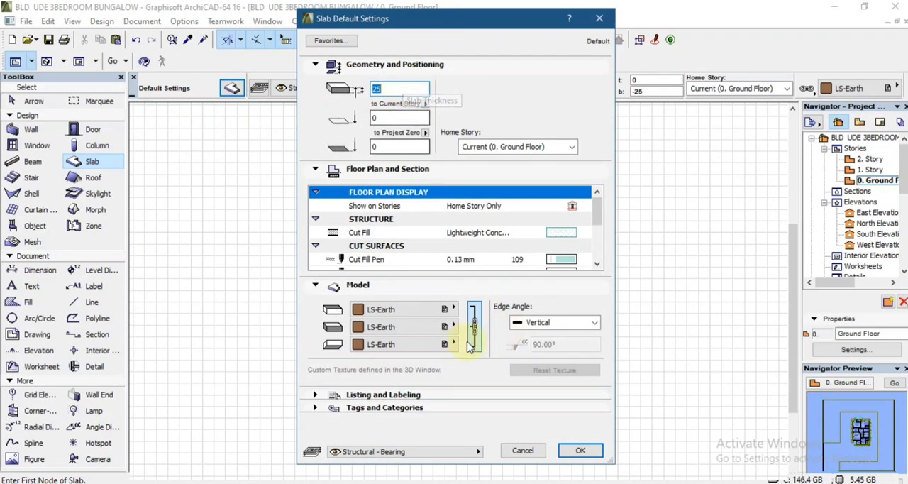
left_click(382, 309)
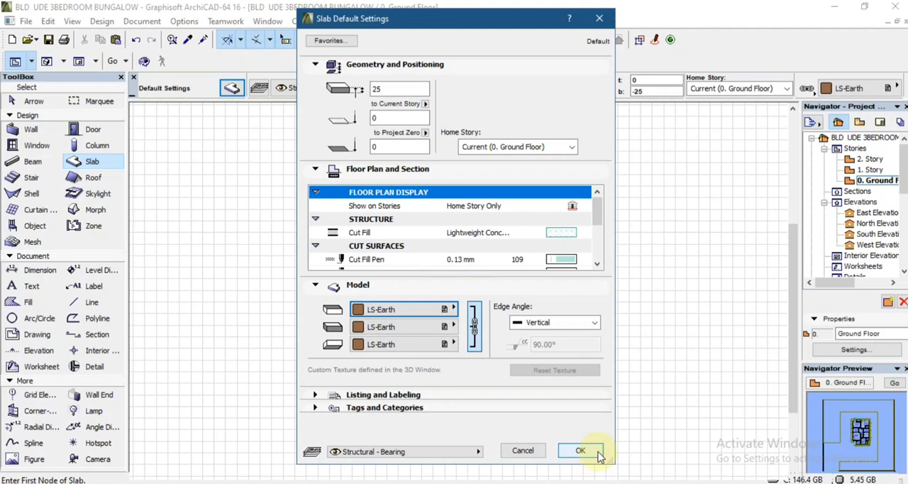
mouse_move(400, 117)
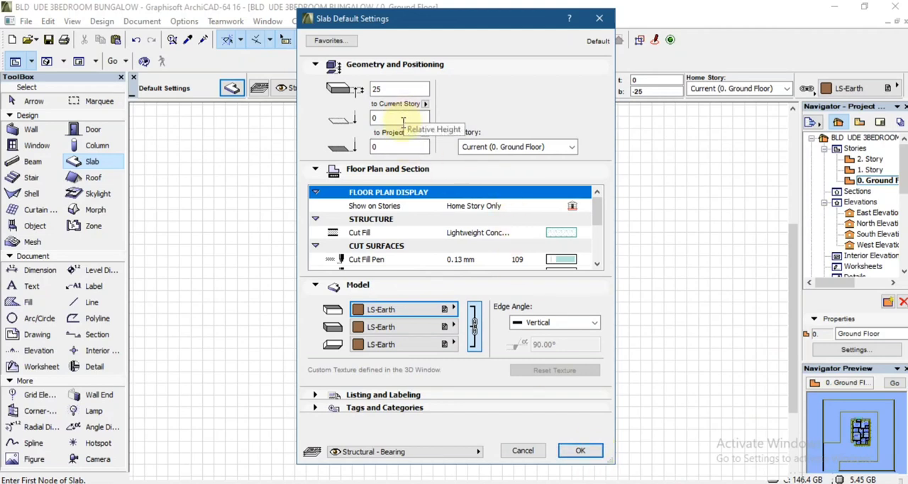
left_click(400, 116)
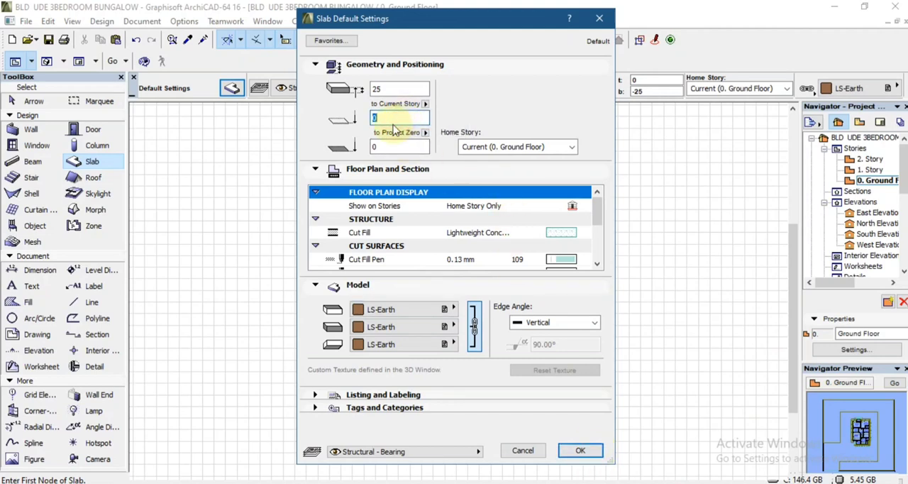
type("-600")
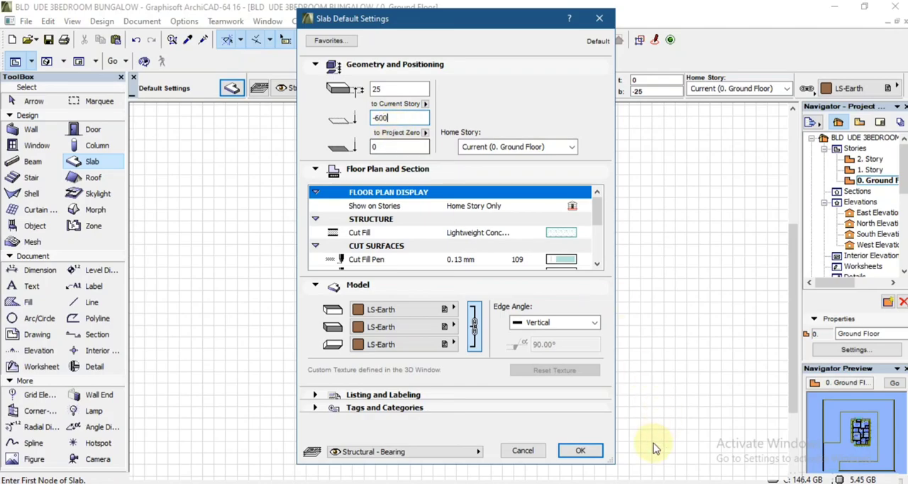
left_click(578, 450)
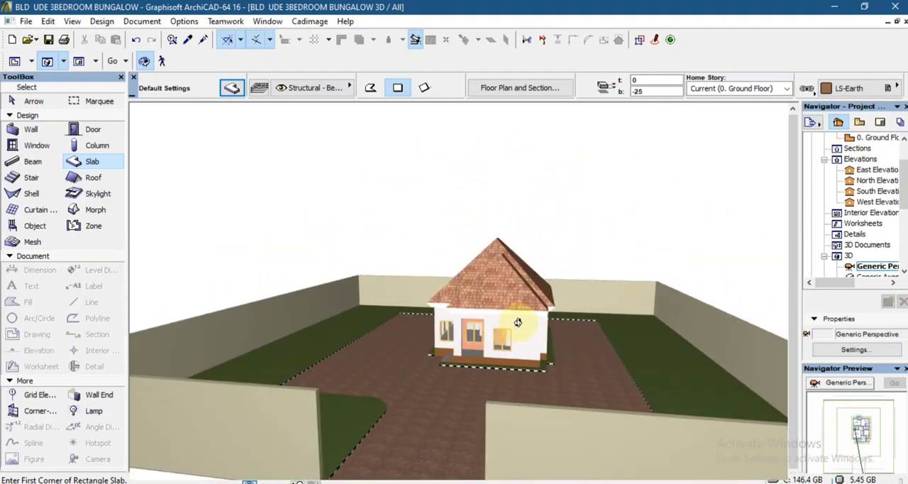
Orbit the 3D view around the paved yard and front entrance, then return to the ground floor plan.
left_click_drag(518, 323, 632, 352)
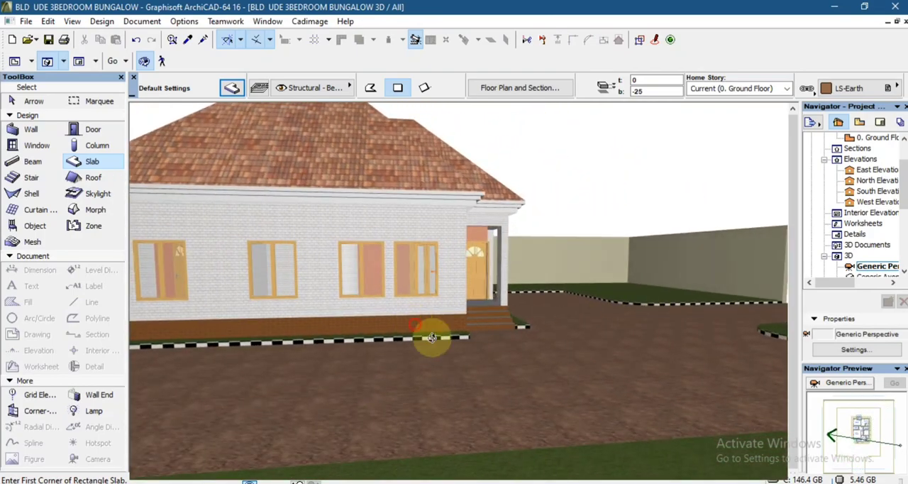
left_click_drag(431, 337, 268, 318)
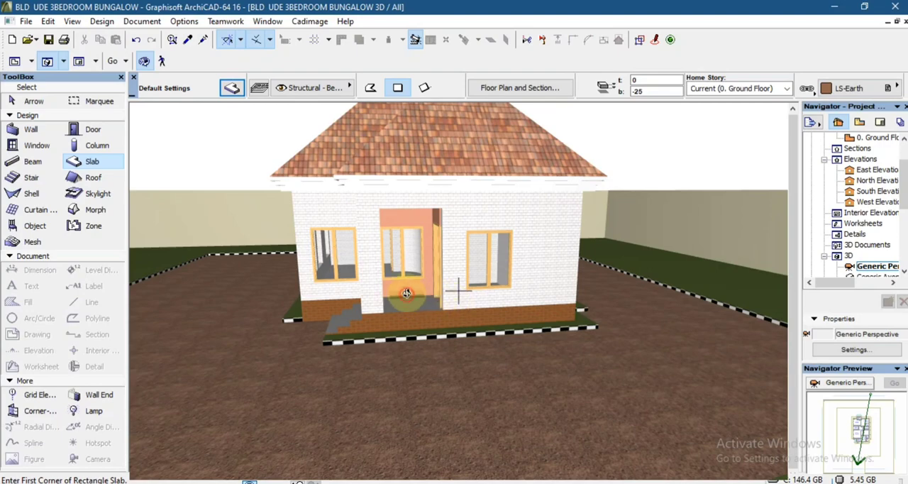
left_click_drag(406, 292, 432, 333)
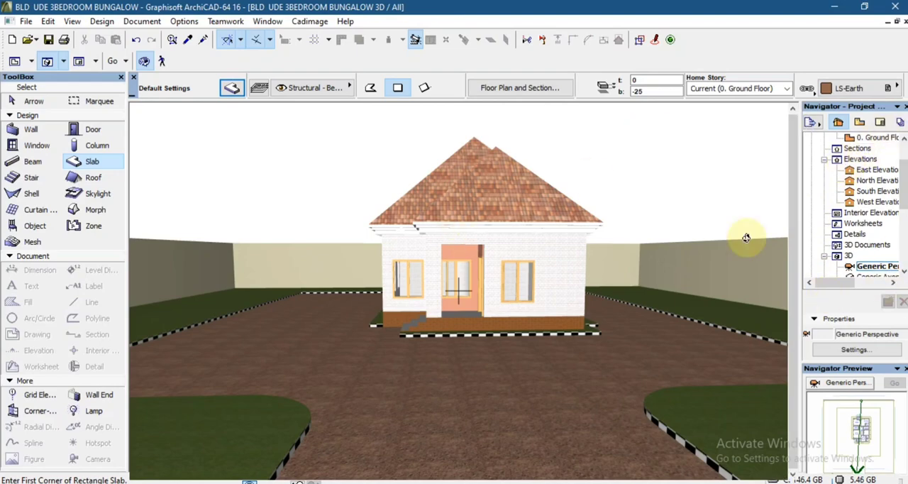
left_click(519, 88)
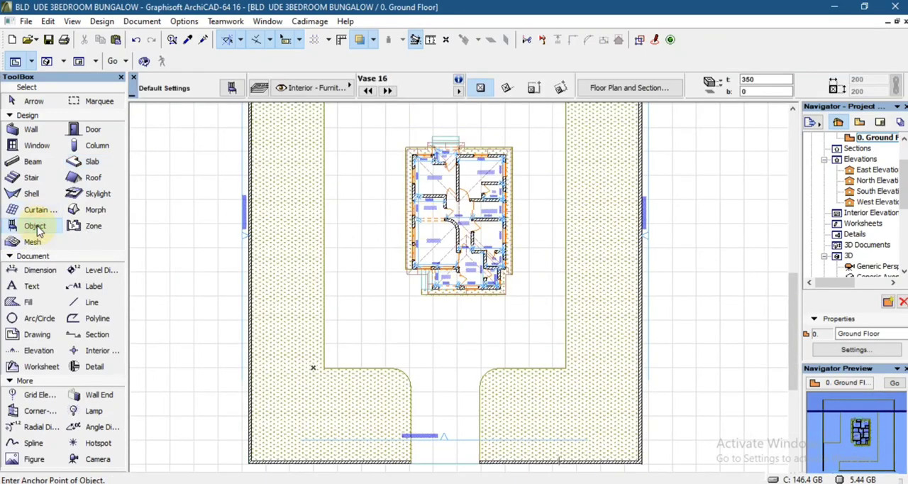
Make Vase 16 the default object with a height offset of -480 and confirm.
left_click(35, 226)
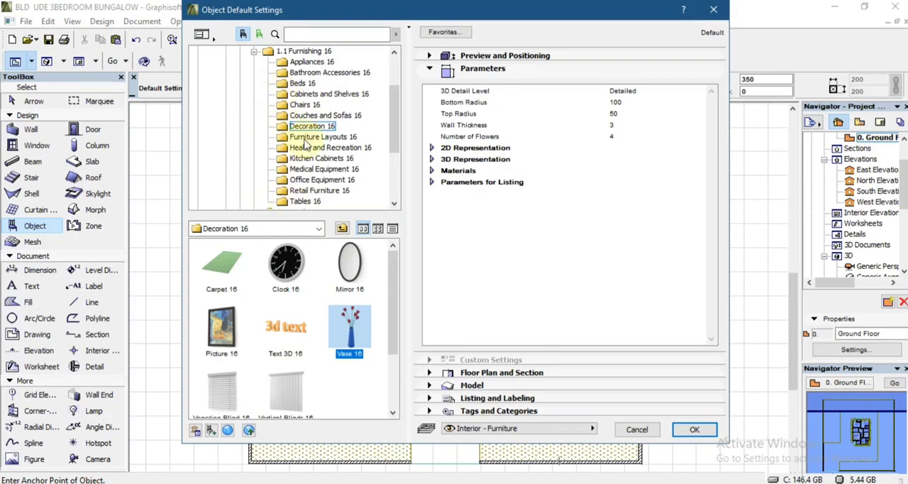
mouse_move(348, 329)
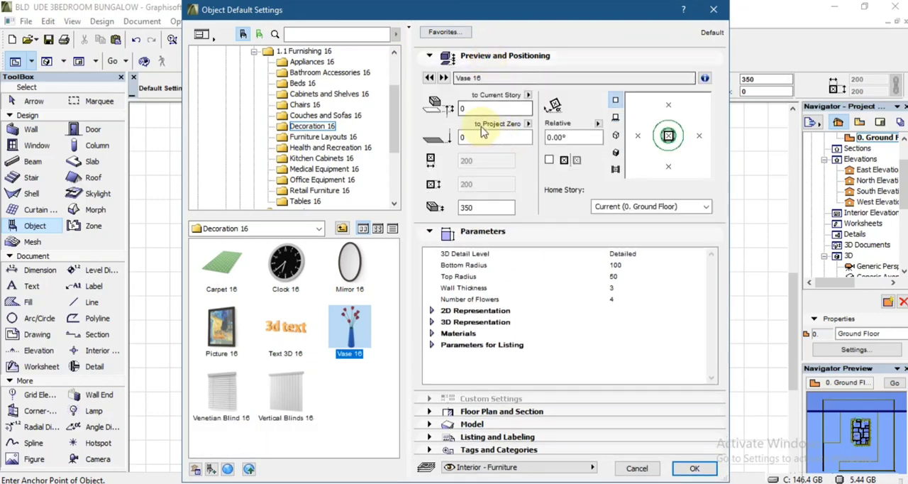
left_click(489, 136)
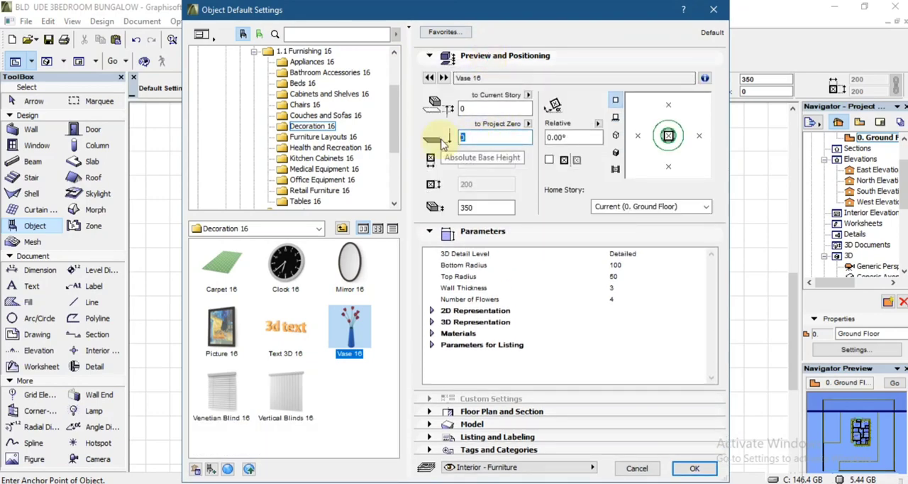
type("-480")
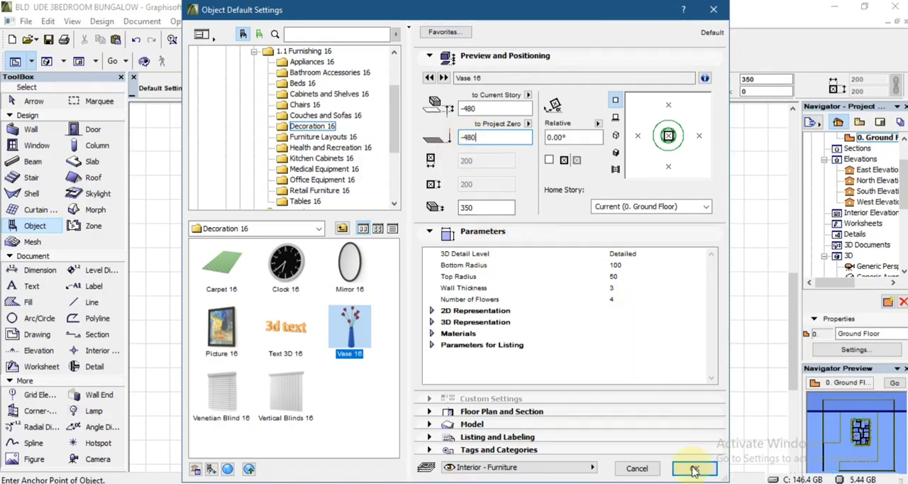
left_click(693, 468)
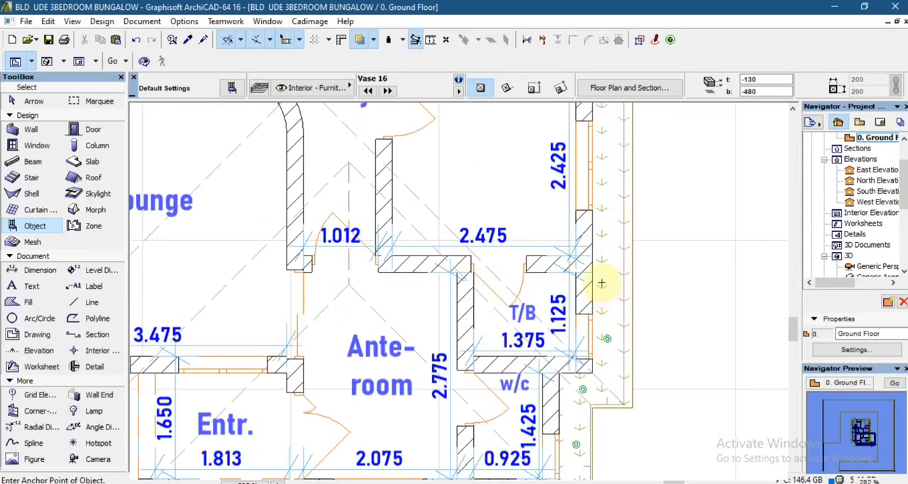
Place Vase 16 objects along the paving border, scrolling the plan down between placements.
scroll("down", 3)
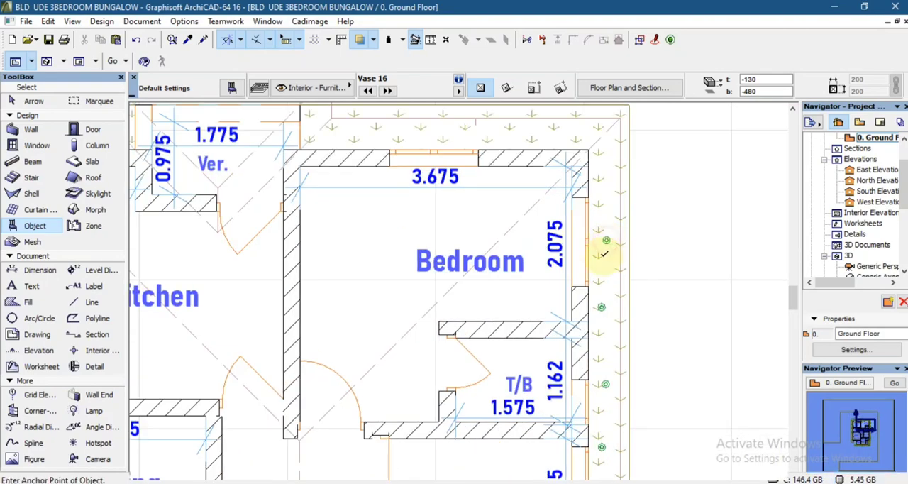
scroll("down", 3)
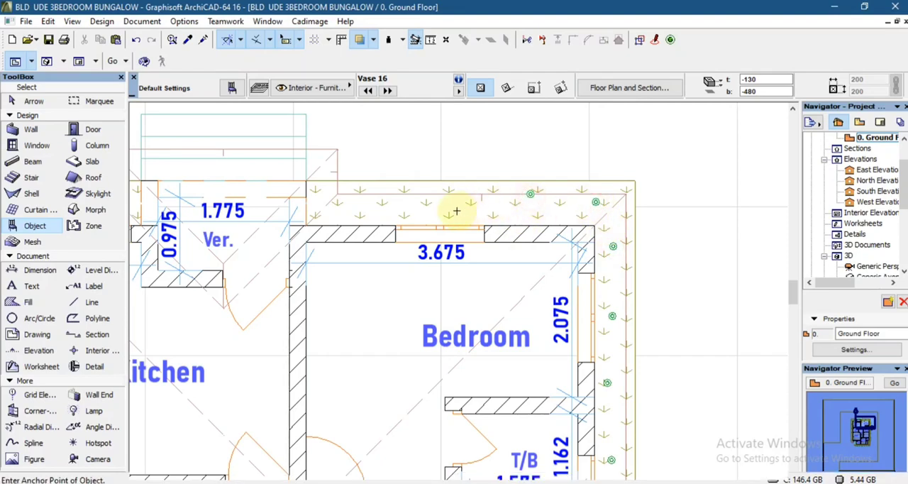
mouse_move(335, 210)
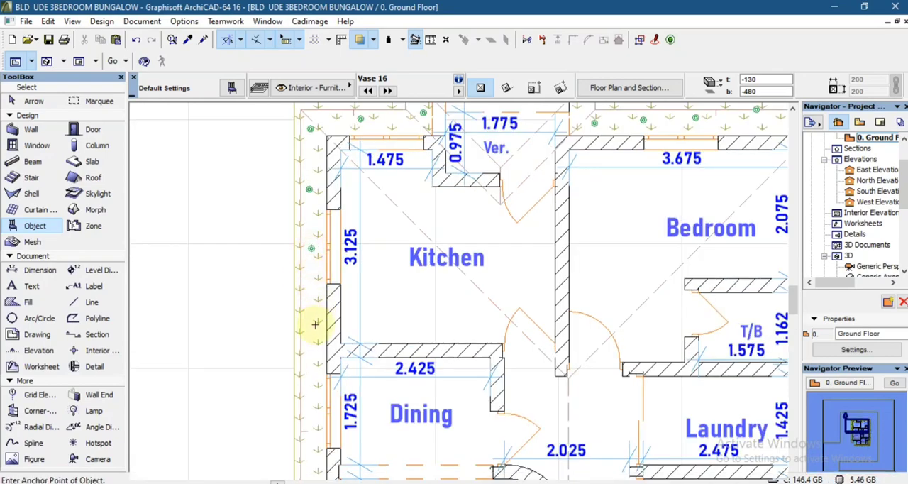
scroll("down", 3)
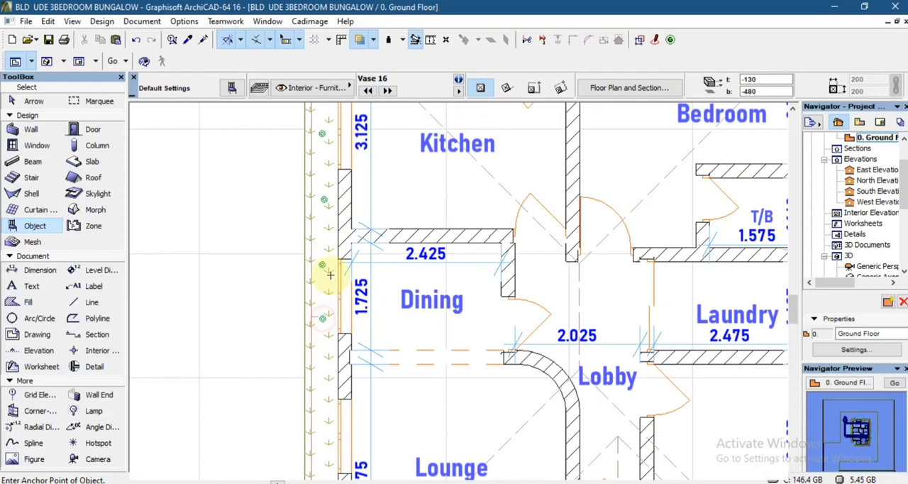
scroll("down", 3)
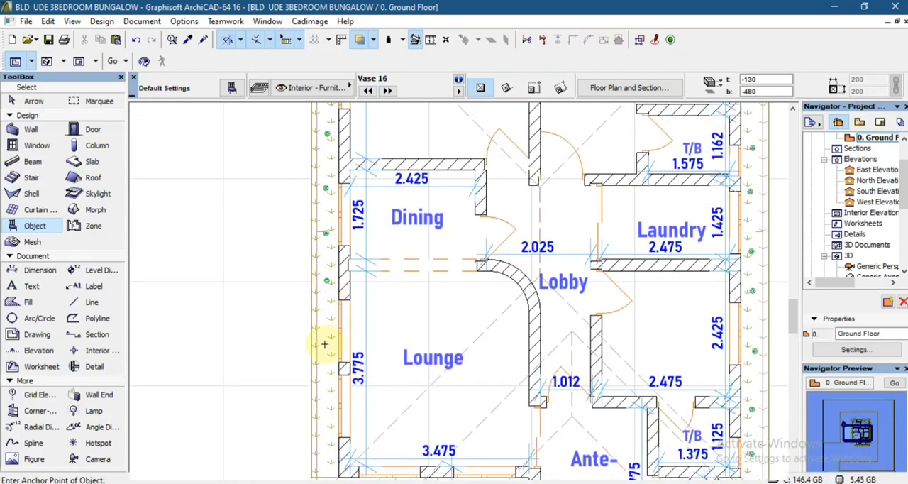
scroll("down", 3)
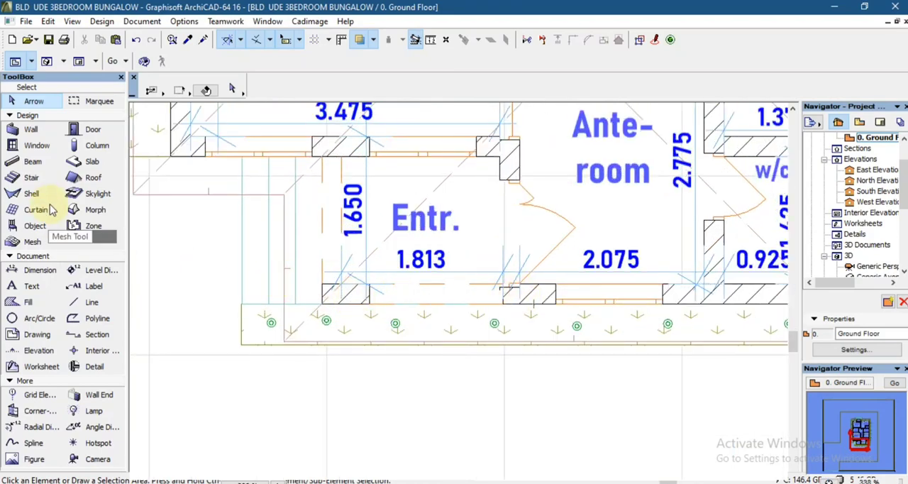
left_click(34, 226)
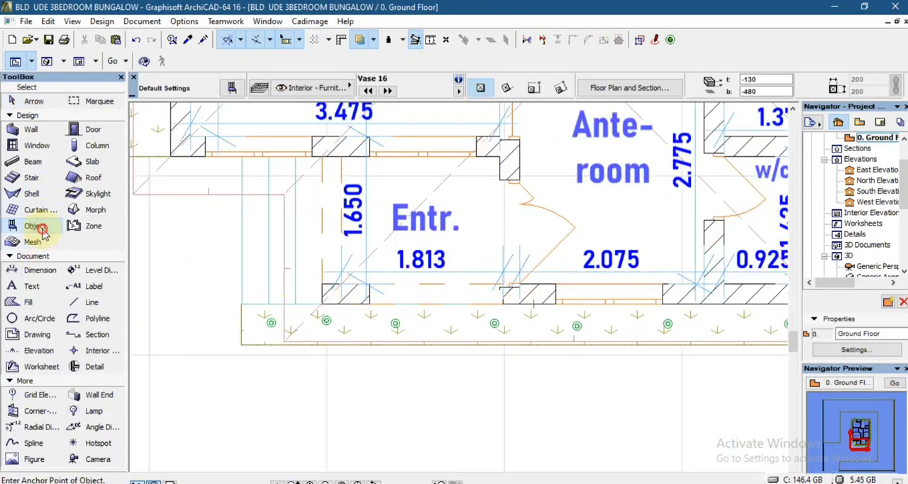
Search 'rail' in Object Default Settings and choose Rail Post with Bars 16.
left_click(34, 226)
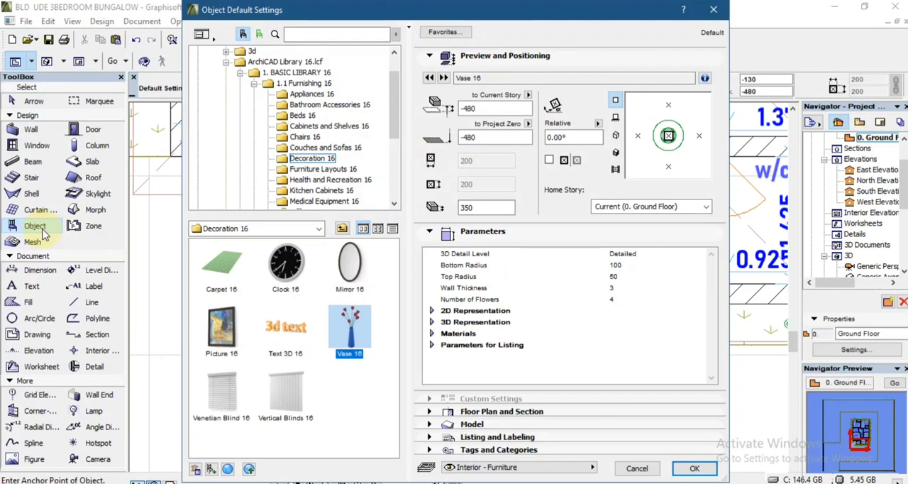
mouse_move(51, 230)
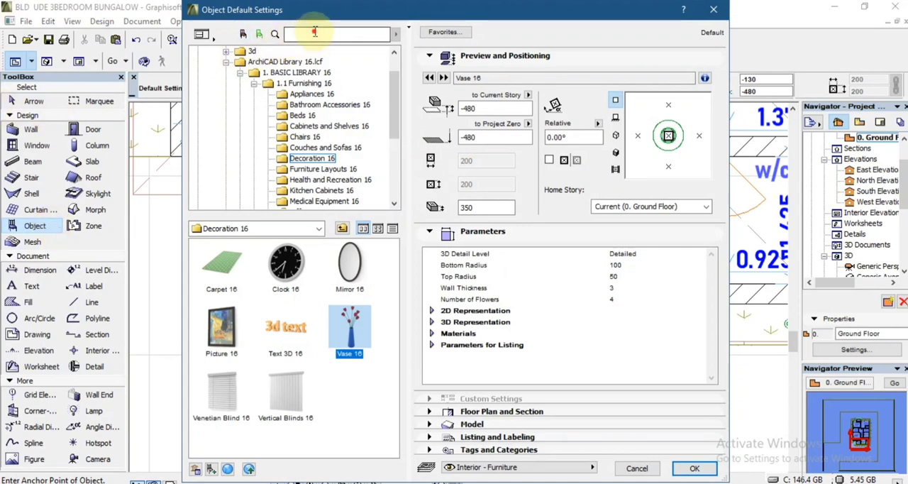
type("rail")
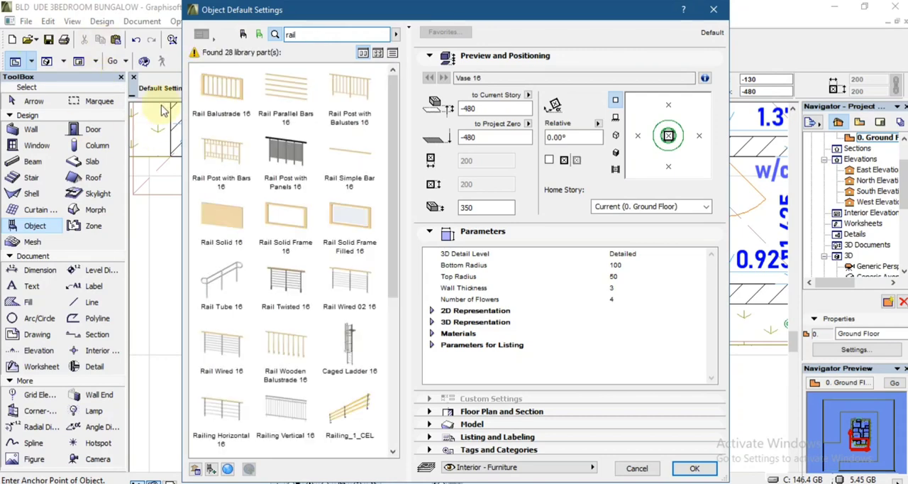
mouse_move(221, 88)
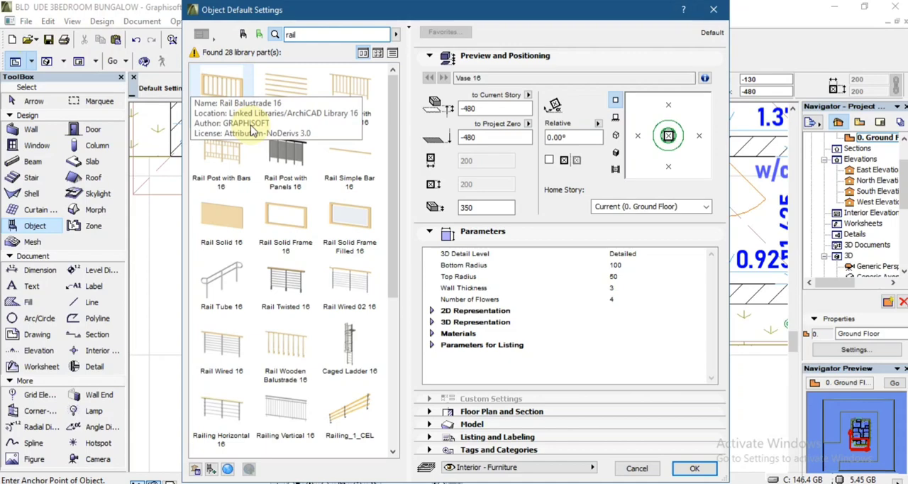
mouse_move(222, 163)
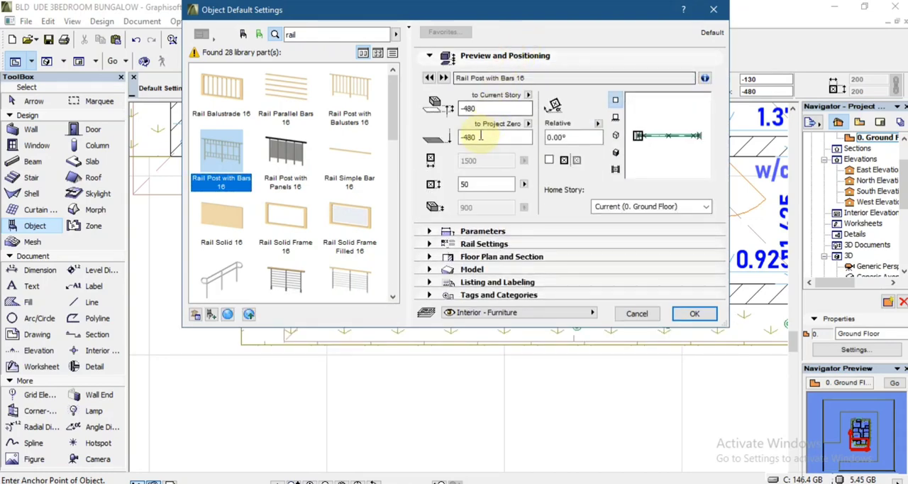
mouse_move(481, 138)
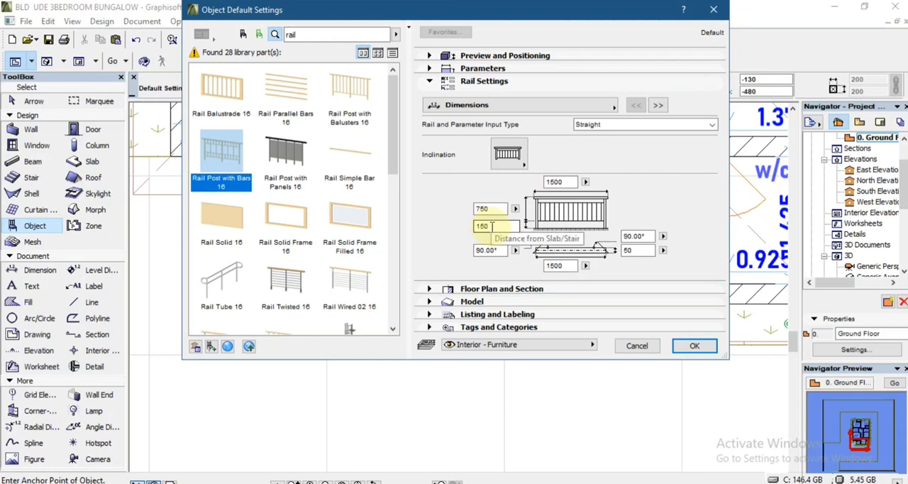
left_click(656, 105)
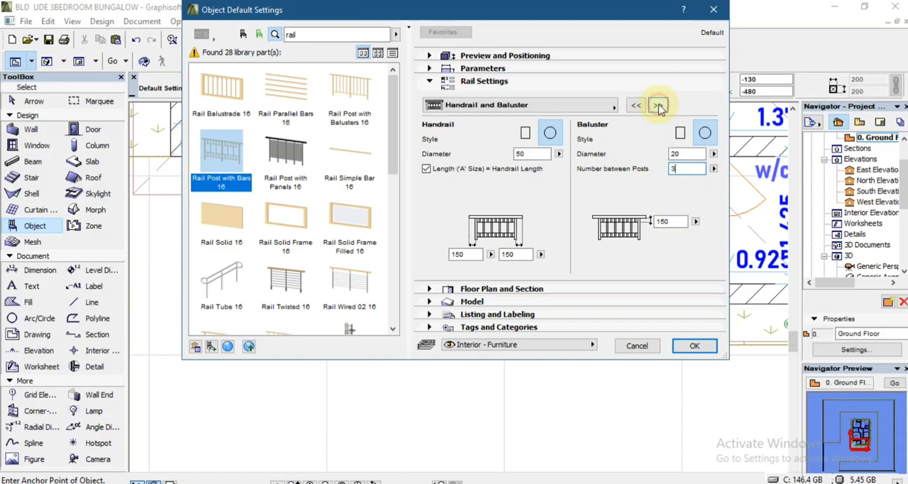
left_click(658, 105)
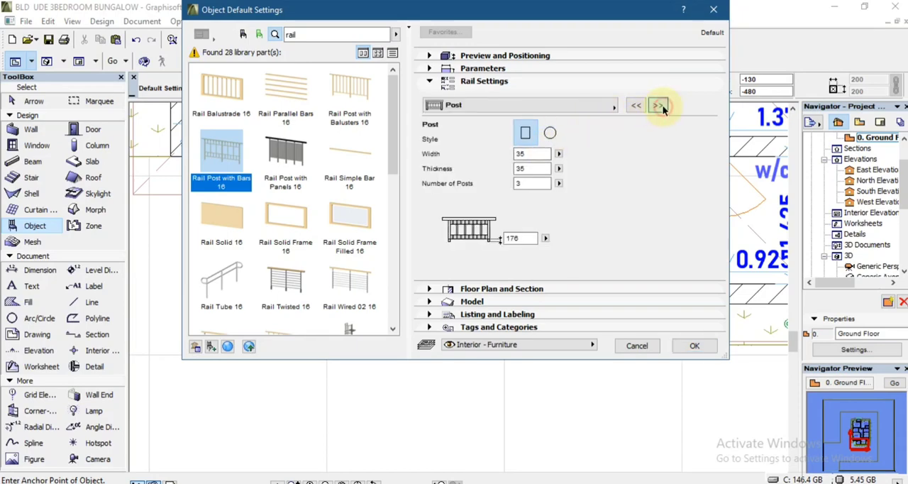
Set round posts and Mill-Gold material for posts and balusters to match the handrail, and confirm.
left_click(550, 132)
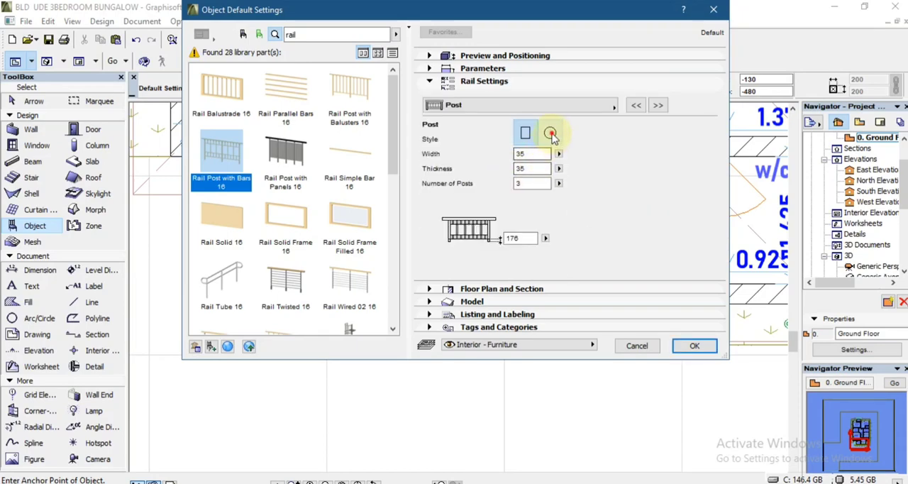
left_click(550, 132)
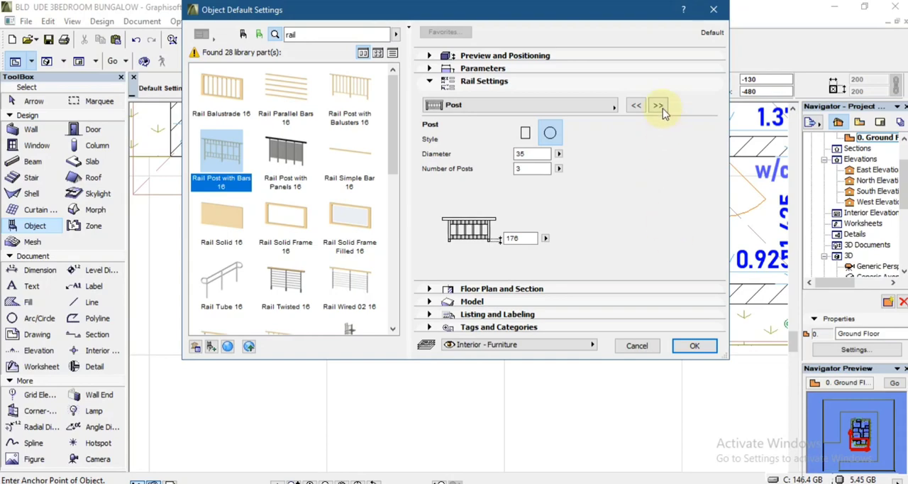
left_click(658, 105)
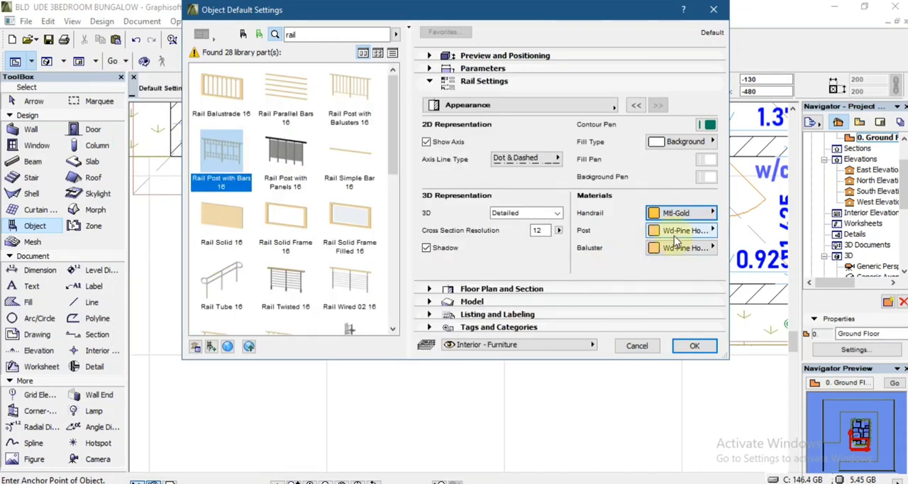
left_click(678, 230)
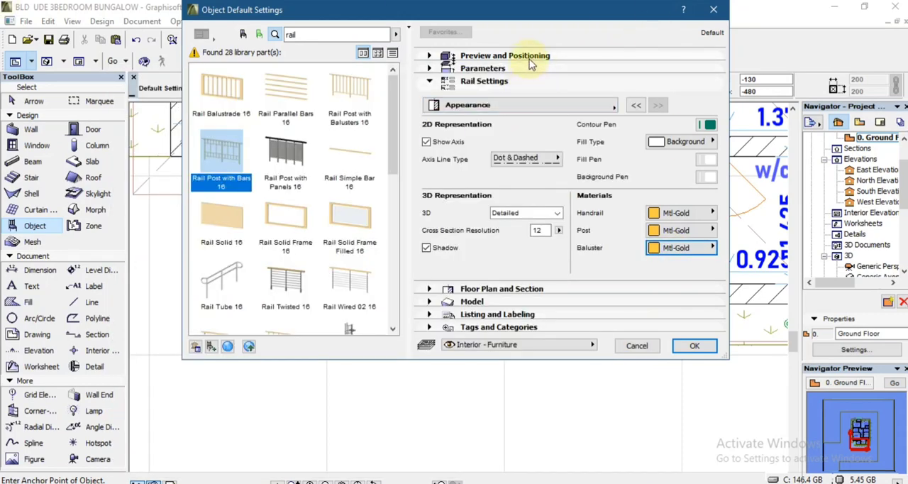
left_click(694, 346)
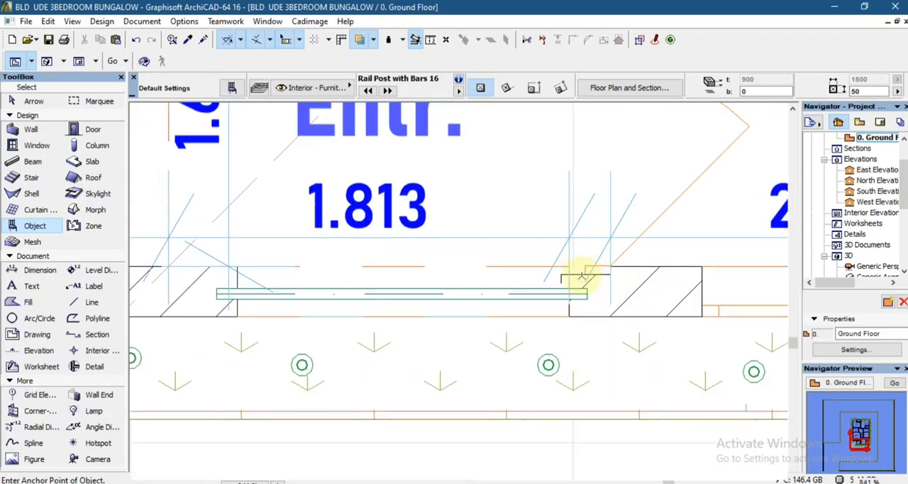
Place the gold railing across the entrance on the plan and bring up the 3D view option.
left_click(582, 277)
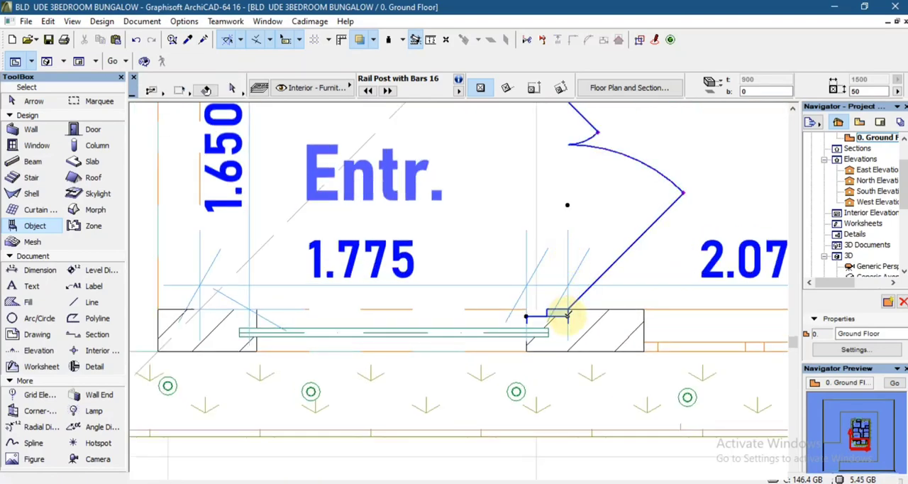
left_click(568, 310)
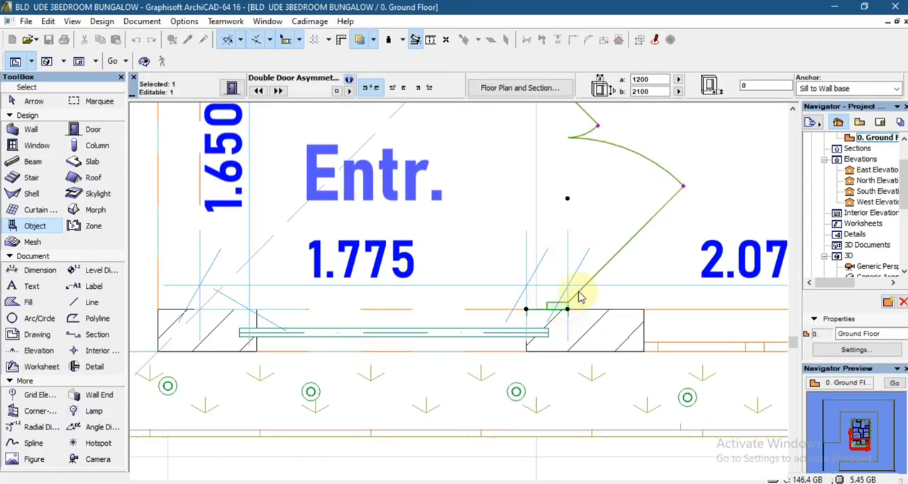
right_click(567, 291)
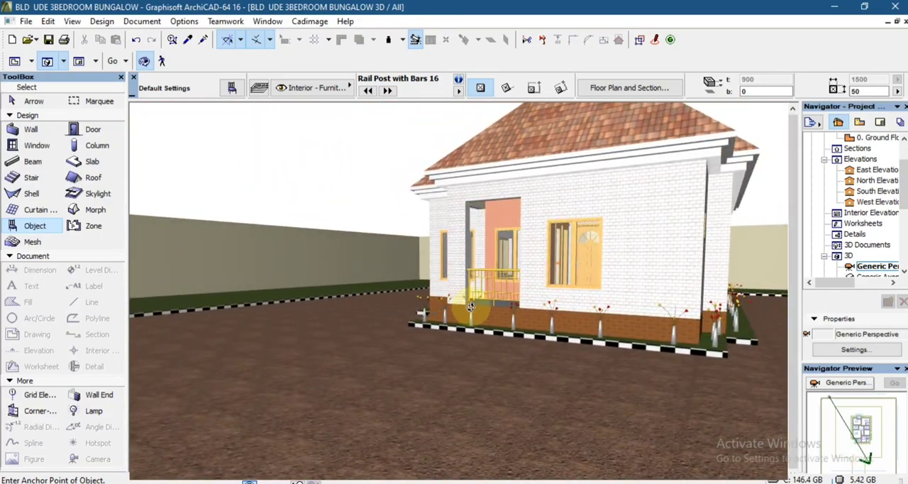
Orbit the 3D model from above down to a close-up of the entrance steps and railing.
left_click_drag(471, 306, 666, 306)
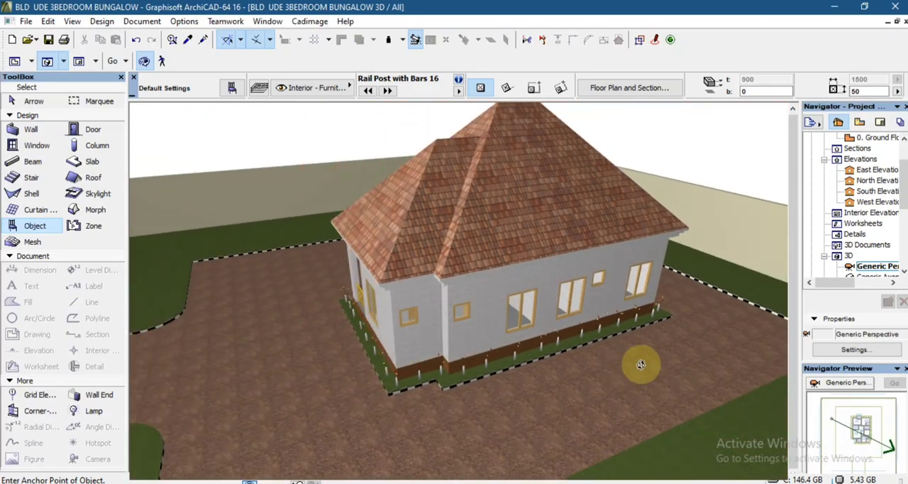
left_click_drag(642, 363, 527, 360)
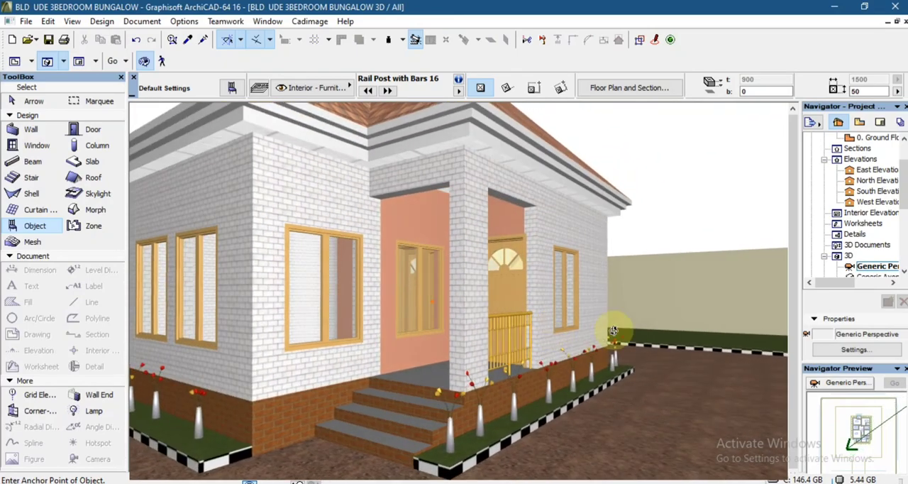
left_click_drag(613, 329, 505, 284)
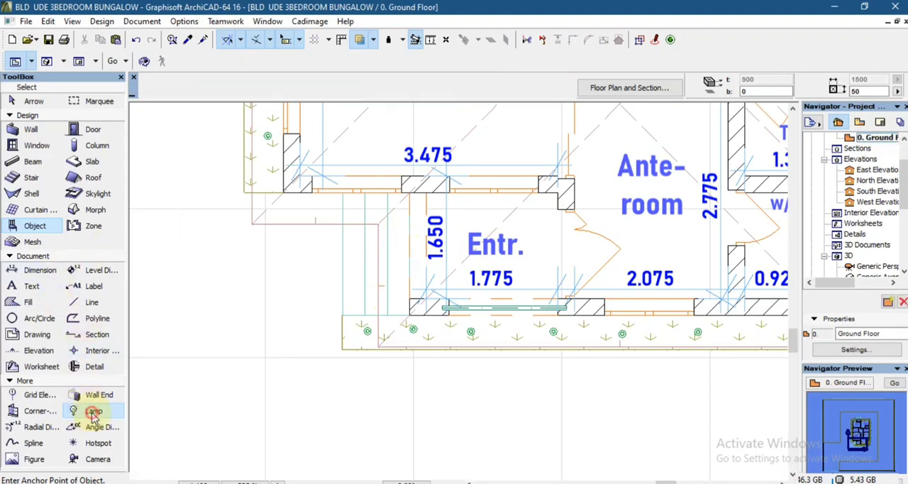
With the Lamp tool, choose Chandelier 16 from the Interior Lamps 16 collection.
left_click(94, 412)
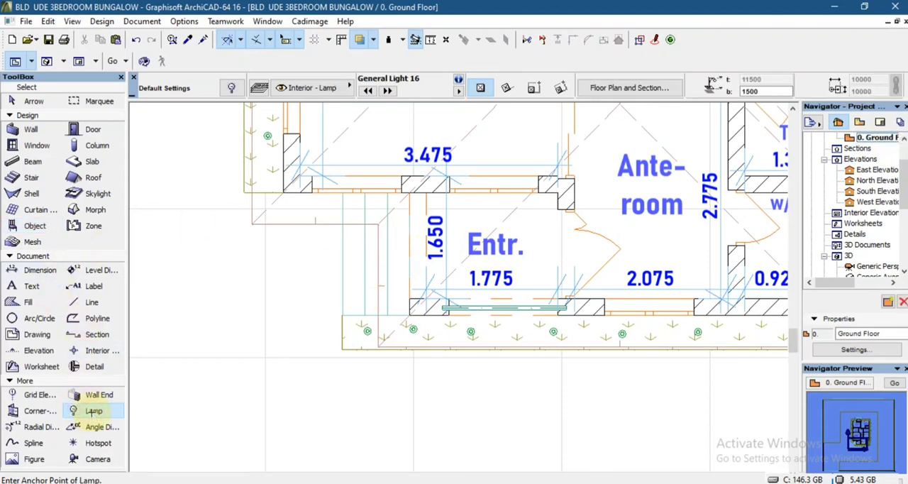
double_click(93, 411)
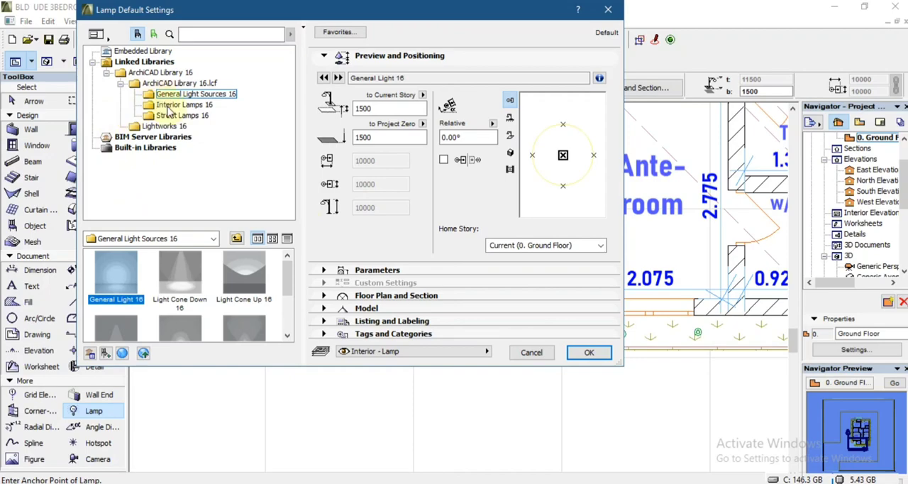
left_click(183, 105)
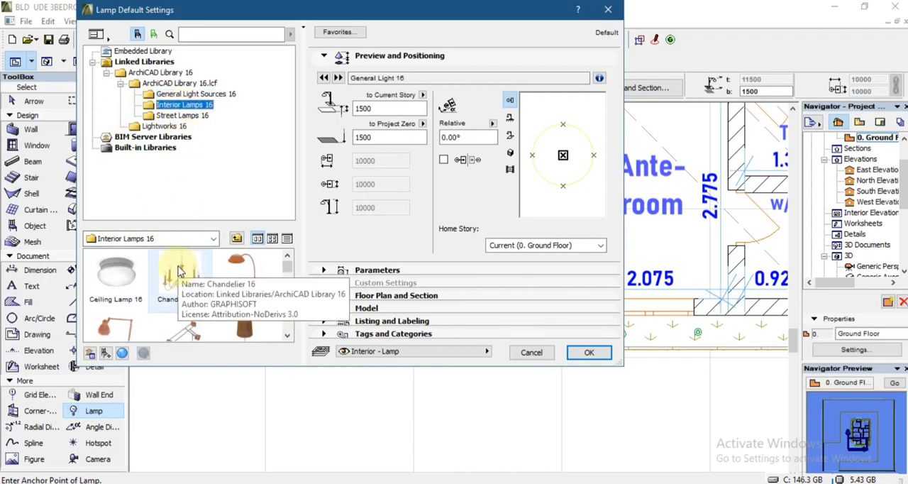
left_click(179, 277)
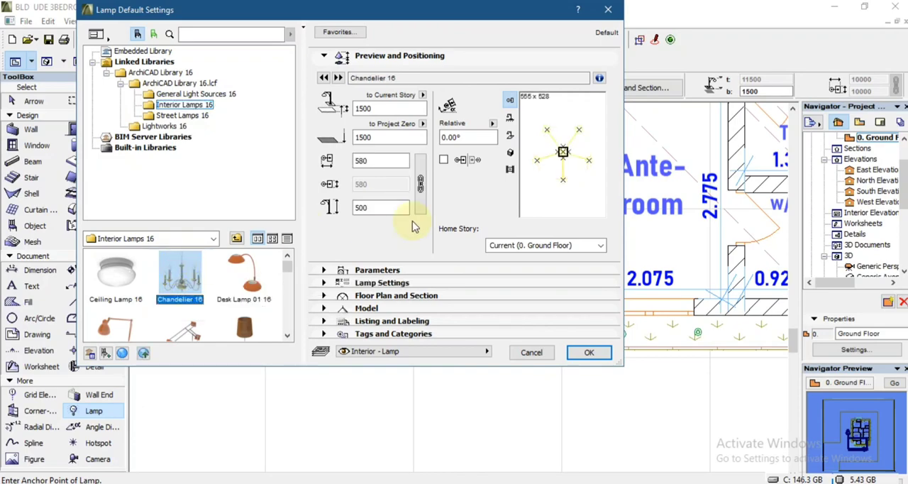
Set the chandelier's elevation to 2500 above the ground floor and confirm.
left_click(380, 207)
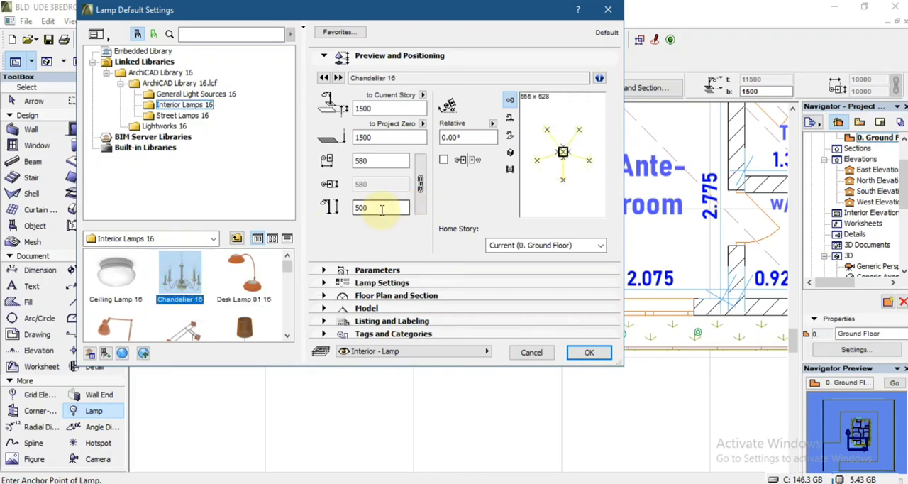
mouse_move(380, 207)
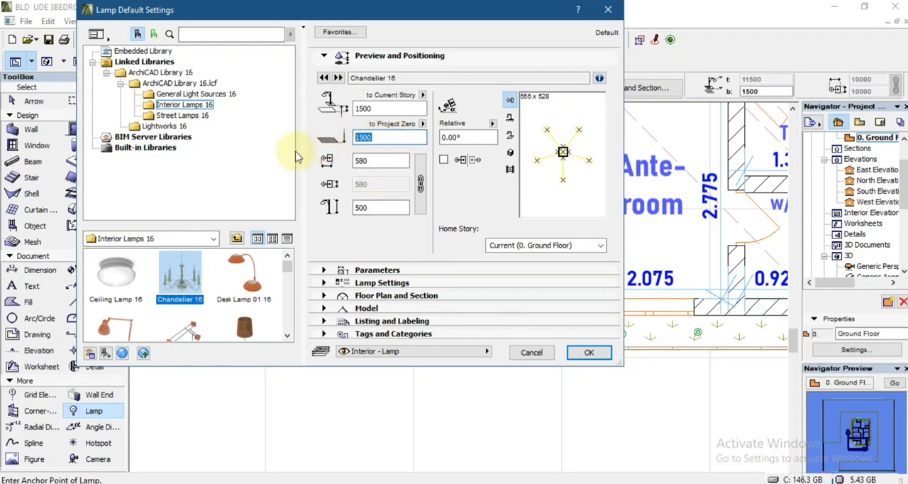
type("2500")
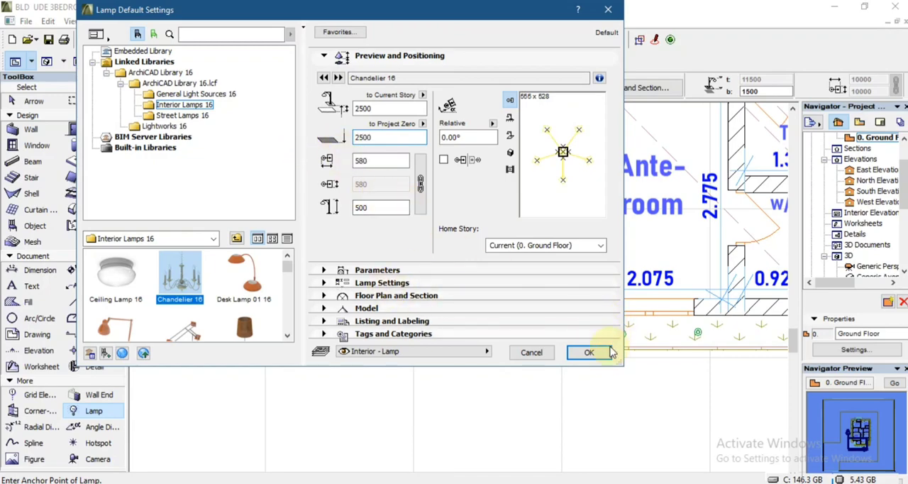
left_click(588, 351)
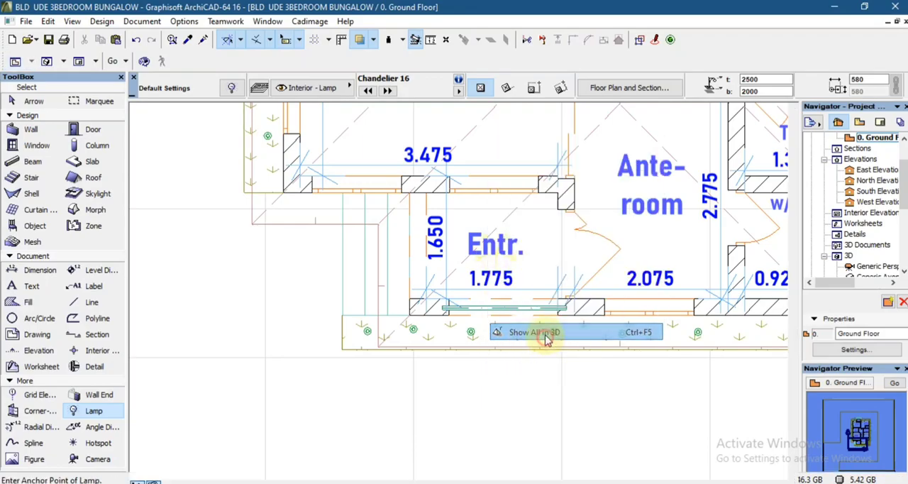
Show the model in 3D, select the chandelier in the entrance and adjust it, then view the bungalow front.
left_click(533, 331)
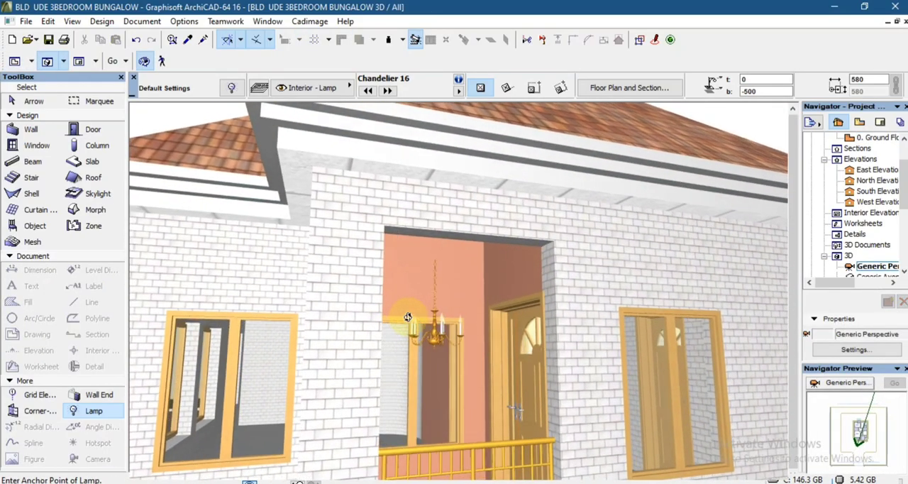
left_click_drag(409, 315, 444, 312)
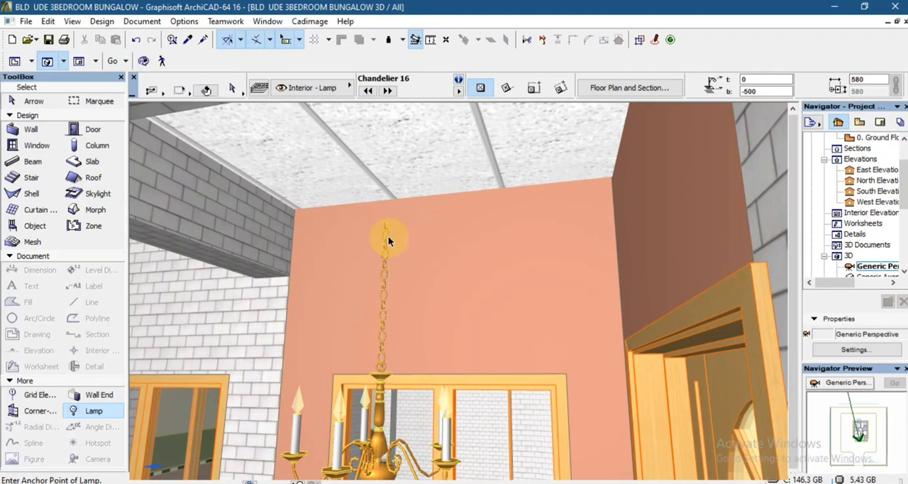
left_click(385, 234)
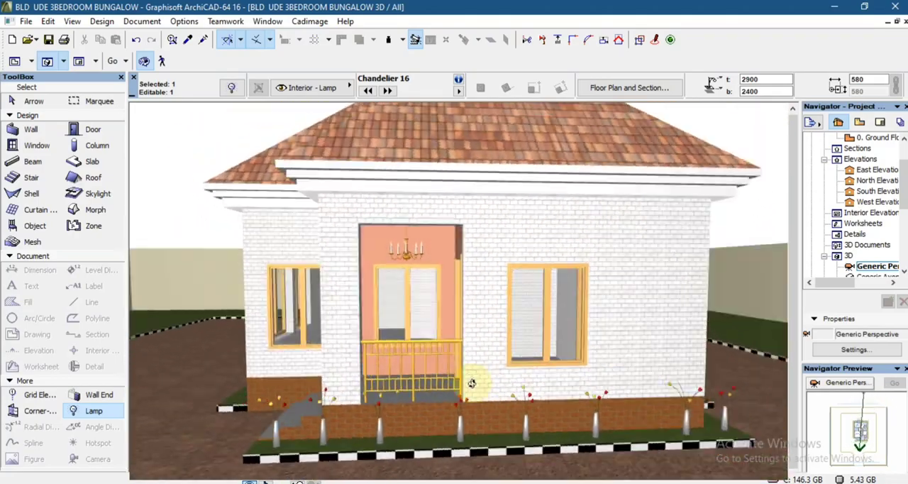
left_click_drag(471, 382, 560, 329)
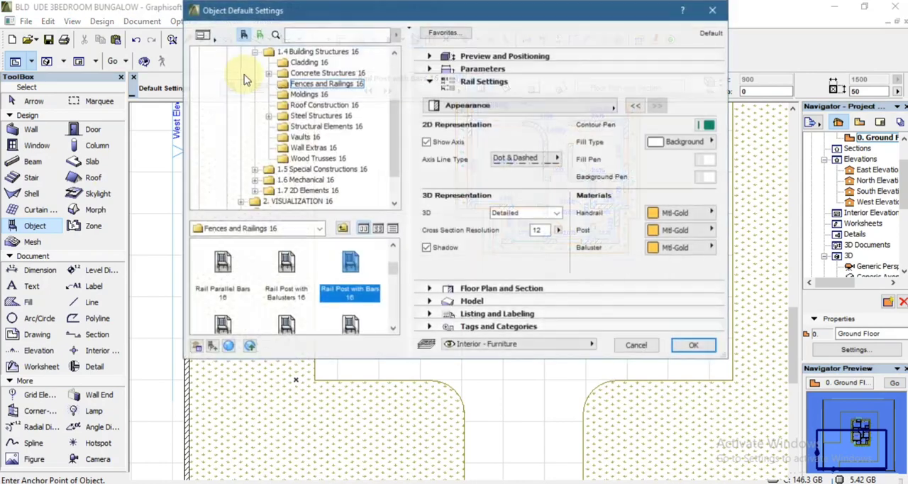
Search 'car', choose Car 01 16 with a height of 1500 and confirm.
type("rail")
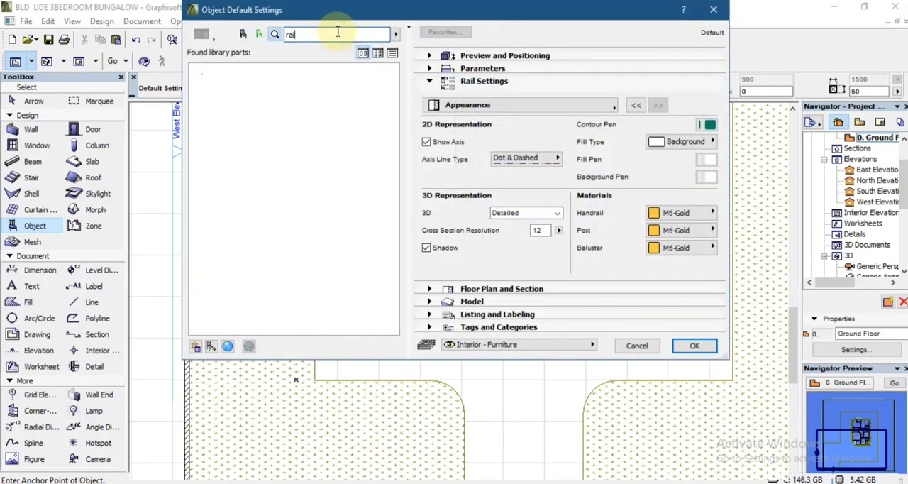
type("car")
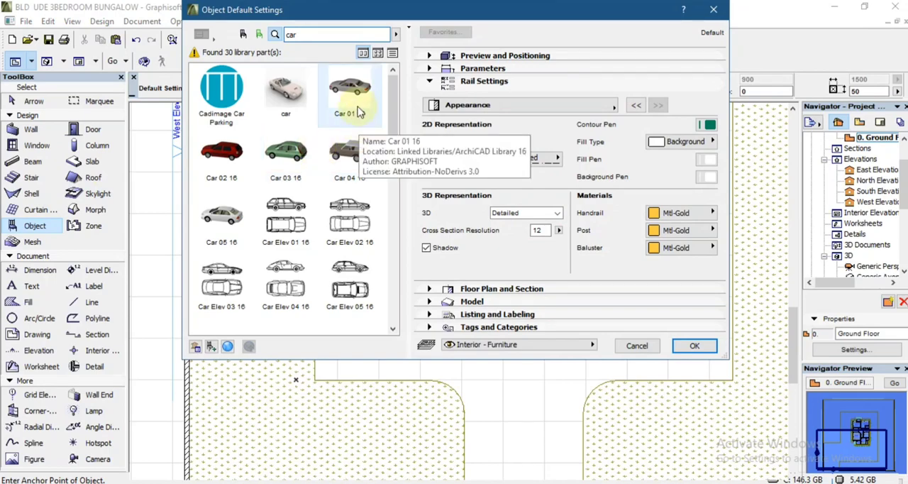
left_click(349, 85)
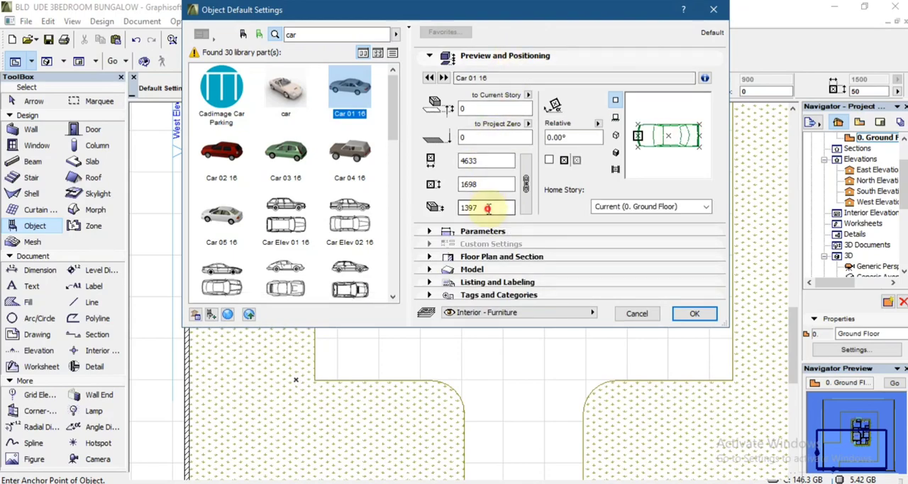
type("15")
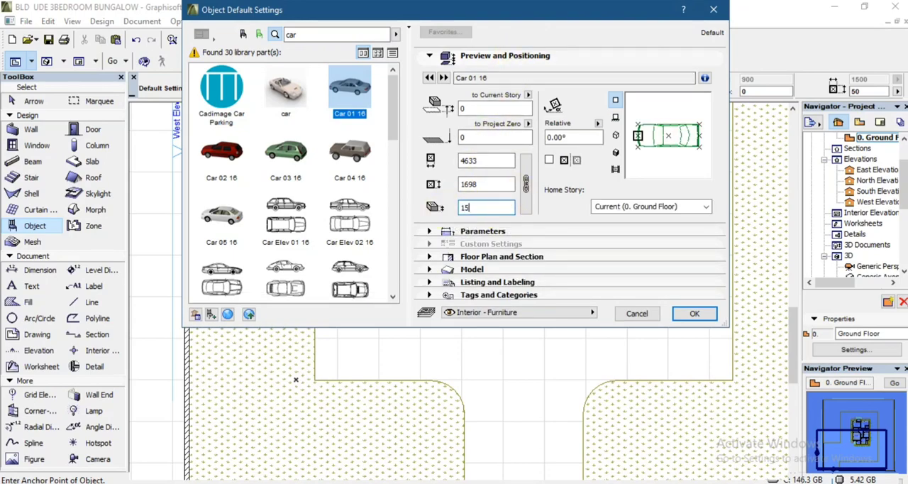
type("1500")
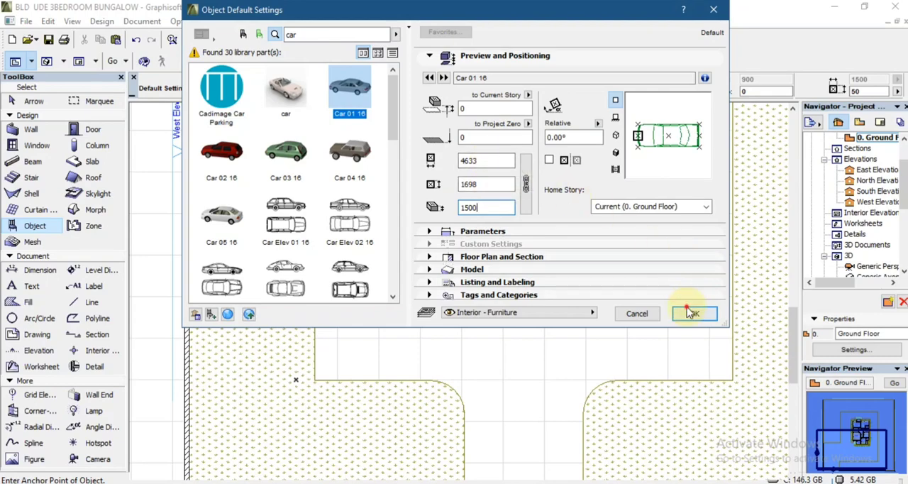
left_click(693, 312)
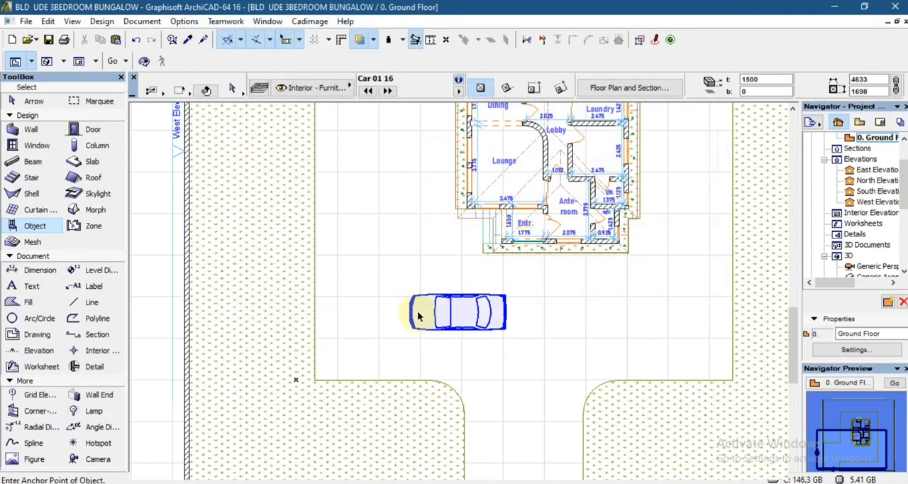
Place the car on the driveway and move it further left.
left_click(457, 312)
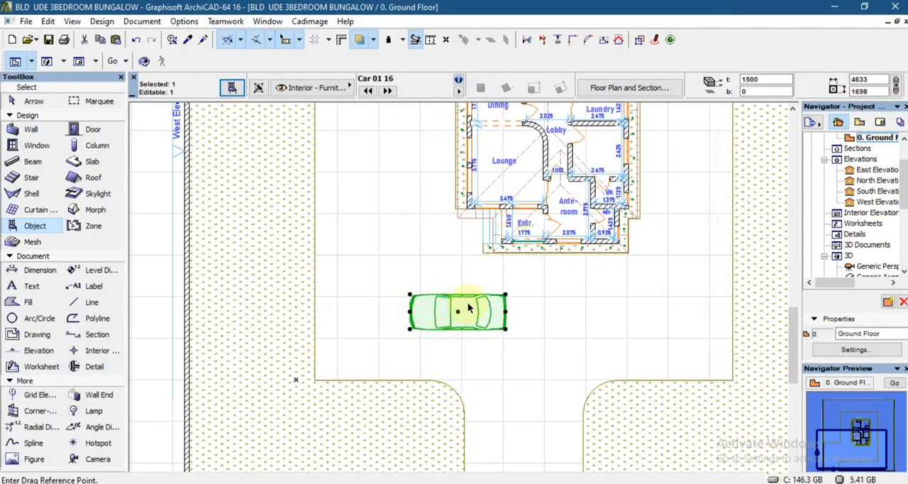
left_click_drag(468, 311, 380, 323)
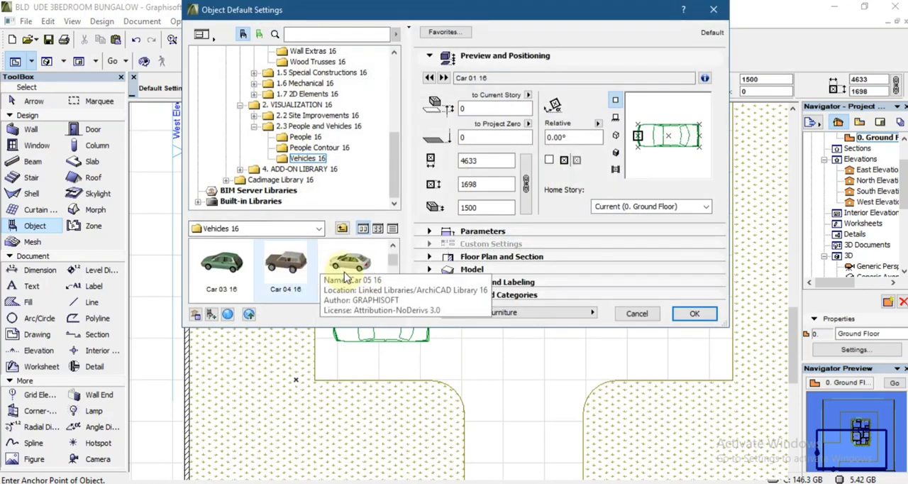
Choose Car 05 16 sized 1300 by 1200, confirm, and place it on the right side of the driveway.
left_click(349, 263)
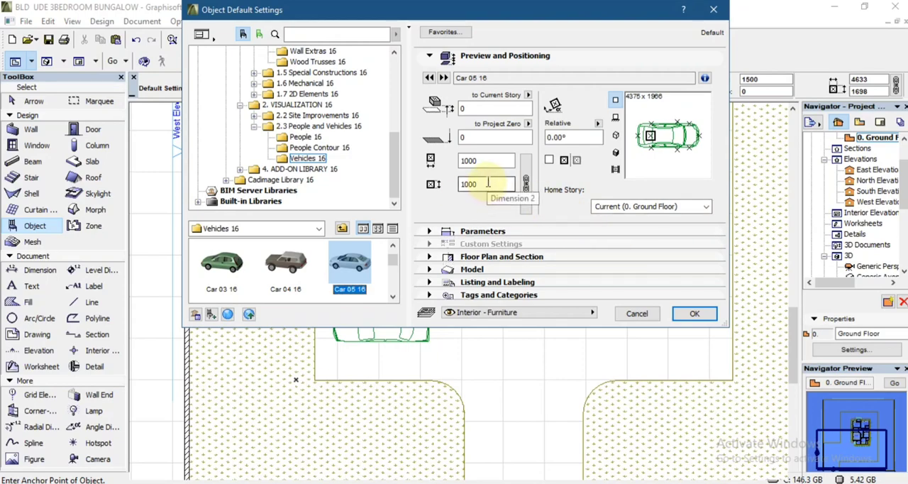
left_click(485, 184)
type("1200")
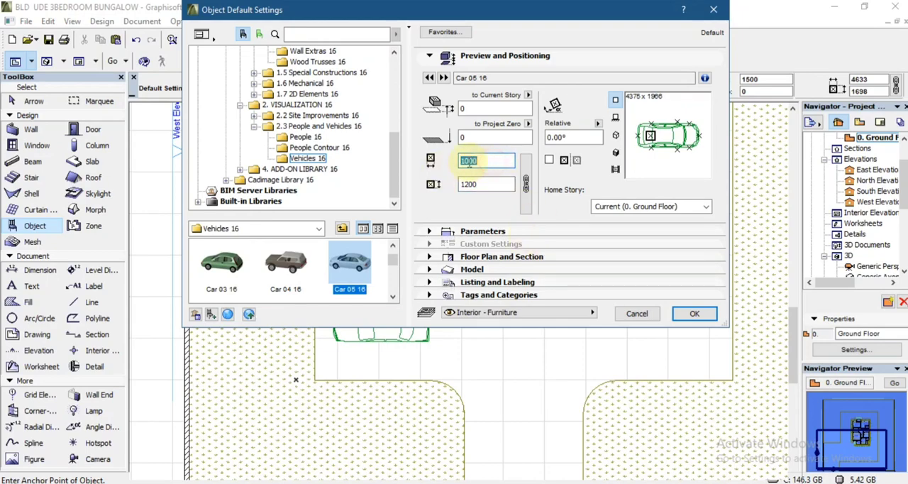
type("1300")
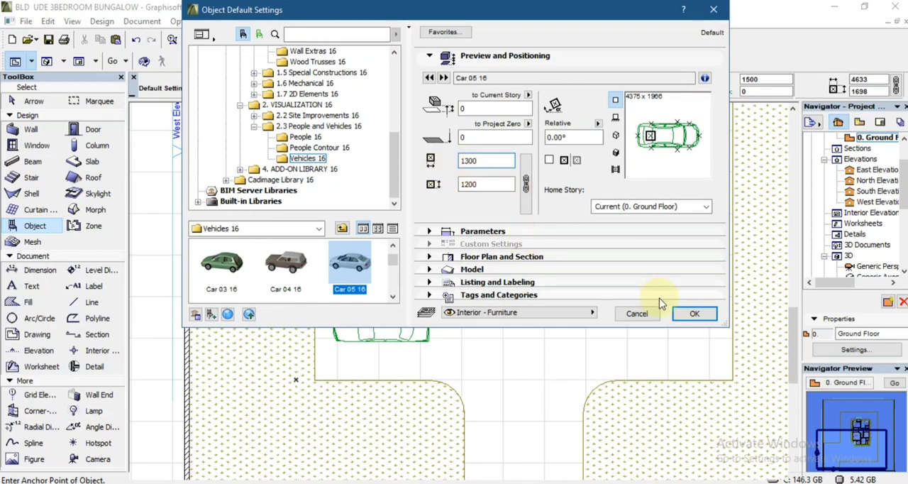
left_click(695, 312)
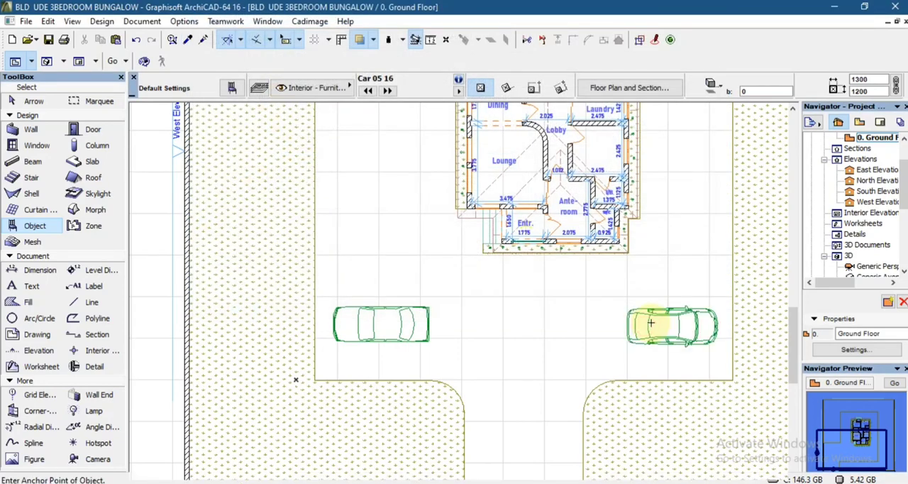
left_click(669, 325)
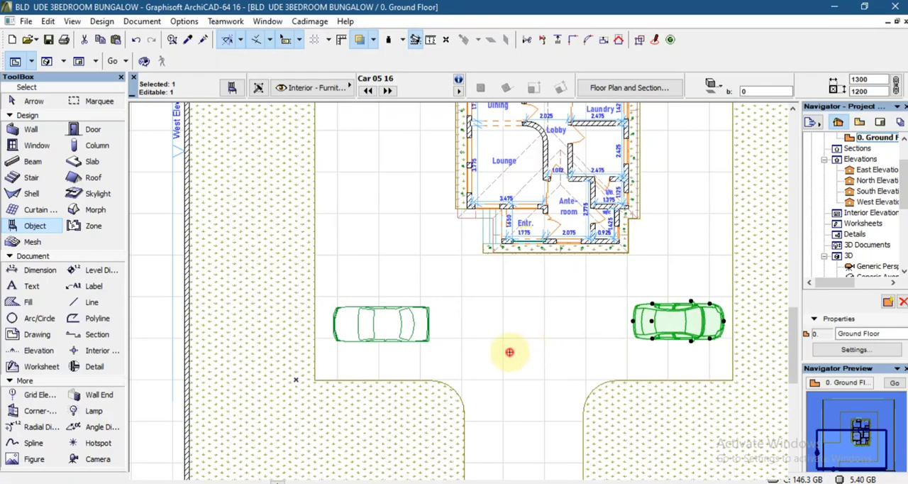
left_click(34, 225)
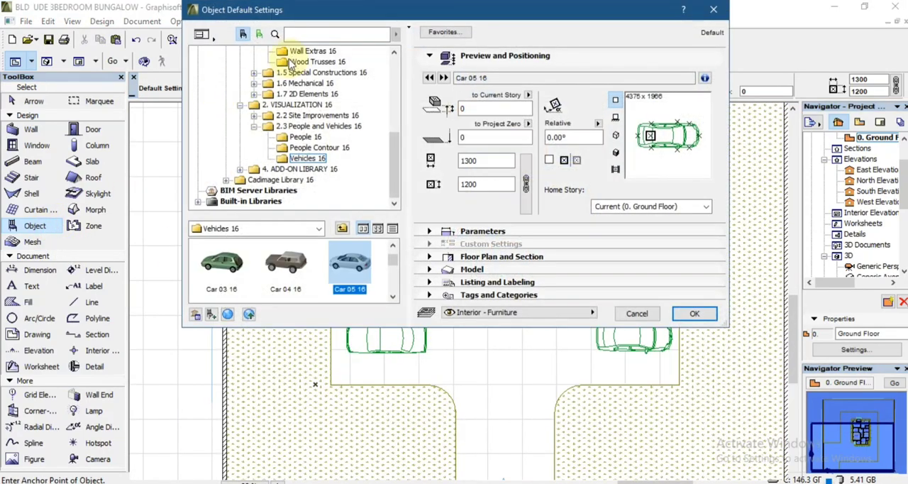
Find Tree Deciduous 04 16 in Object Settings and place it beside the left car.
type("car")
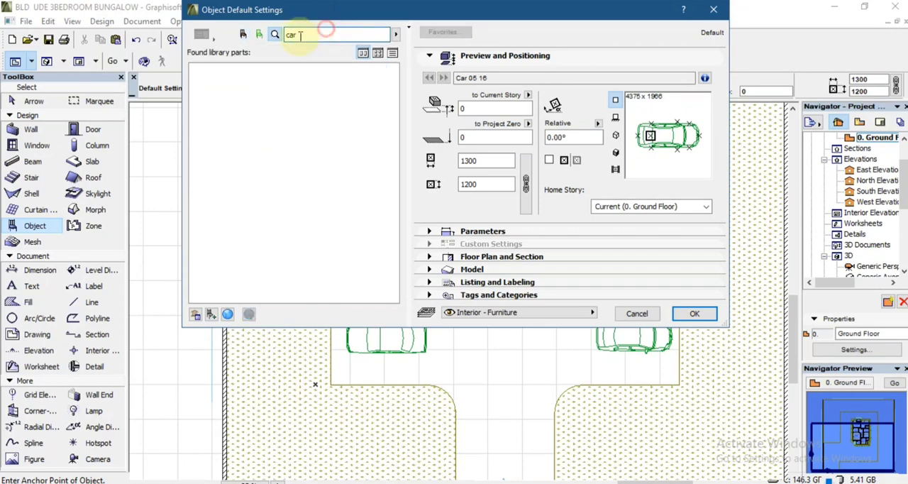
type("tree")
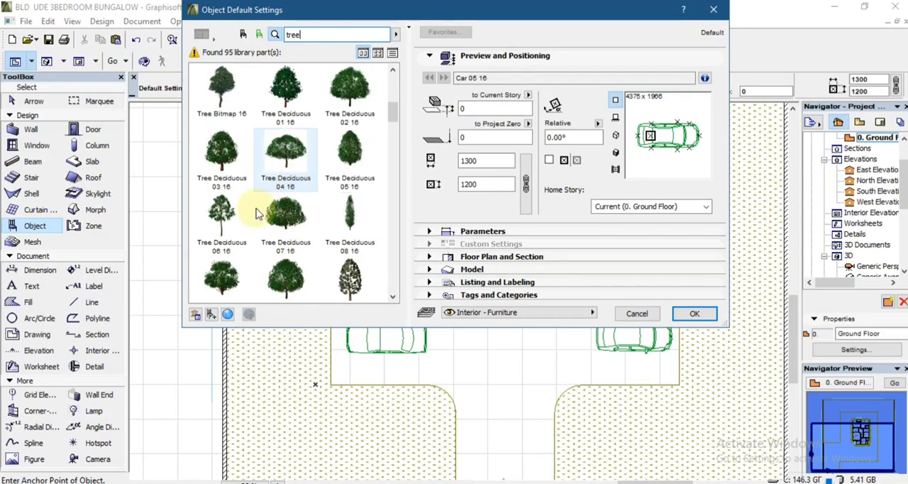
left_click(285, 156)
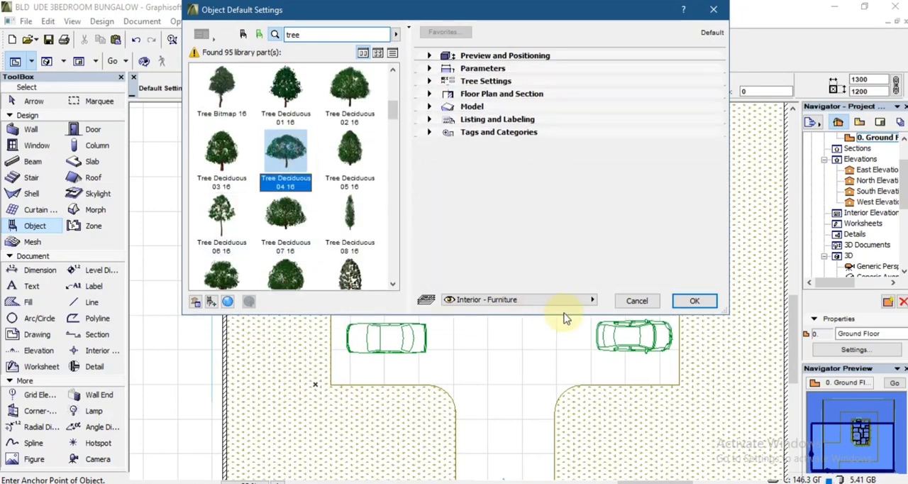
left_click(485, 80)
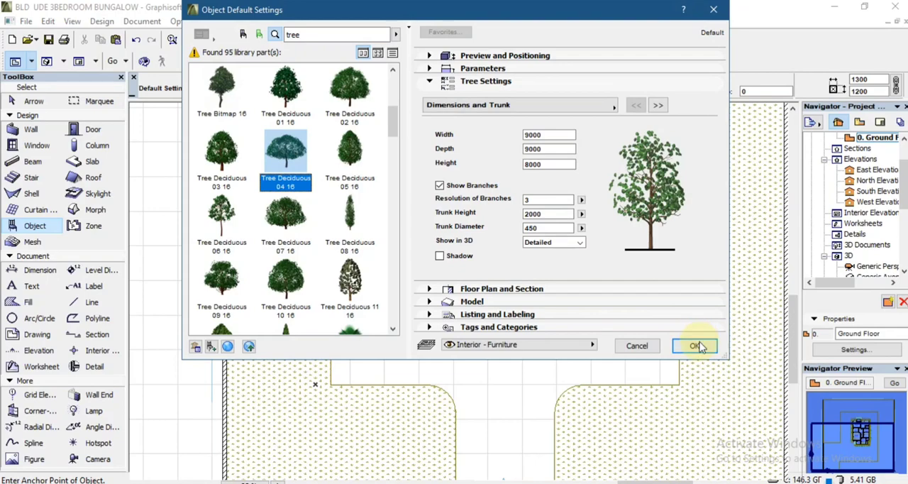
left_click(694, 346)
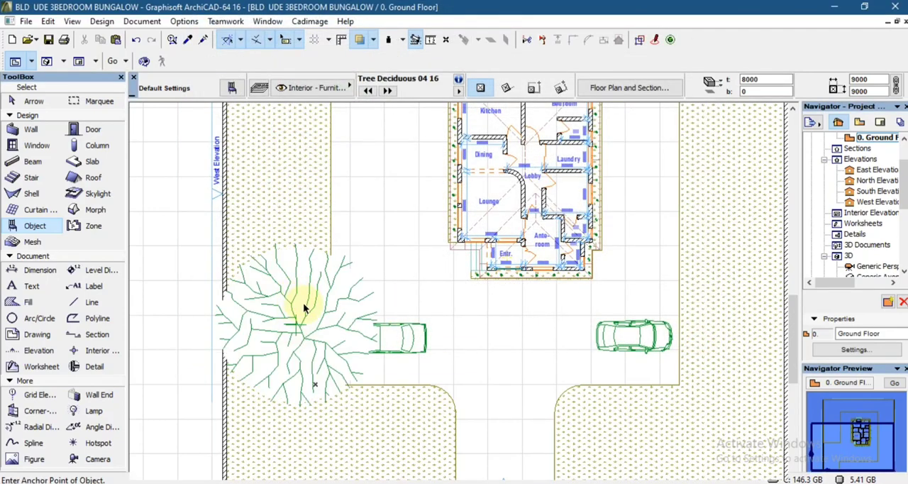
left_click(305, 298)
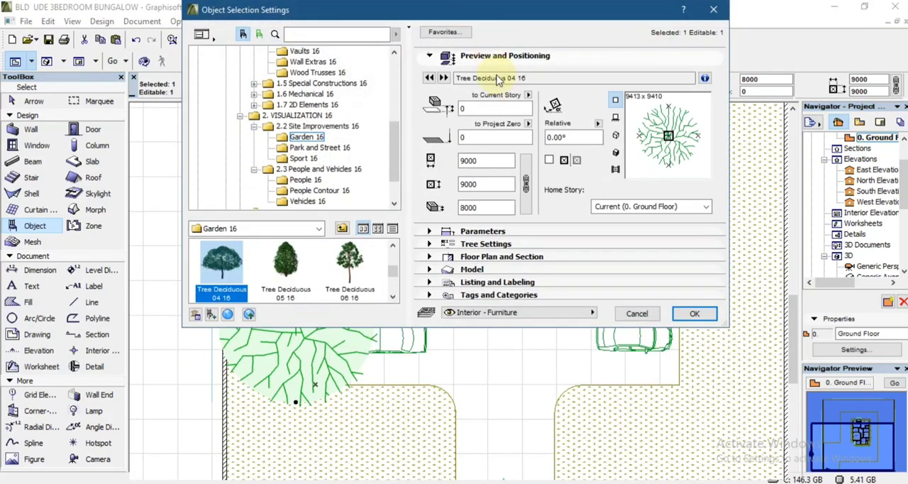
Resize the placed tree to 6500 by 6500 in its Selection Settings.
triple_click(486, 184)
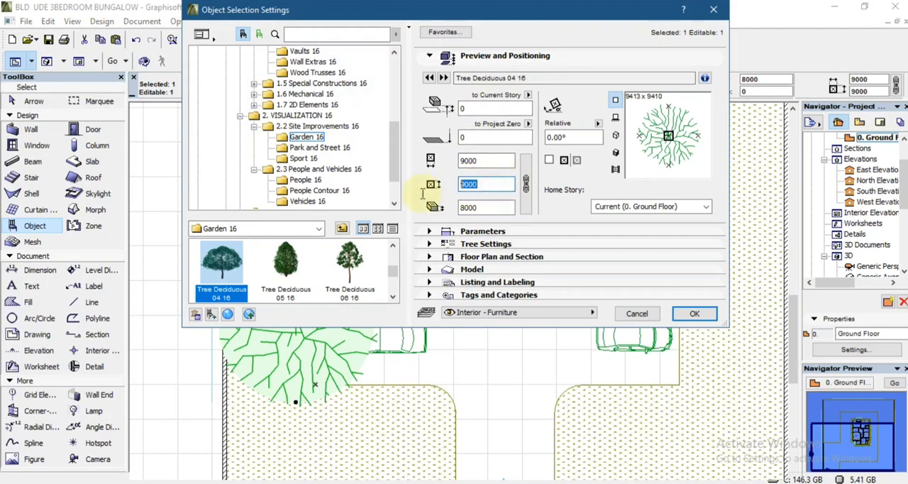
type("5")
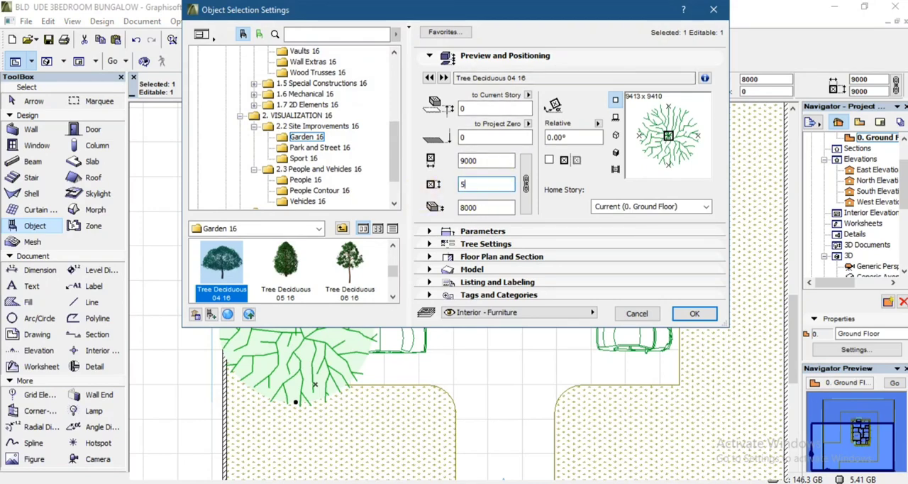
type("5000")
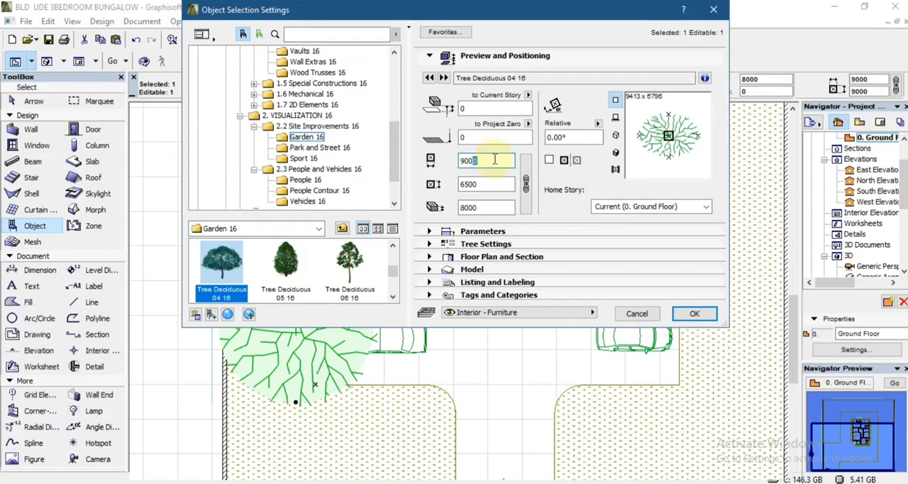
type("65")
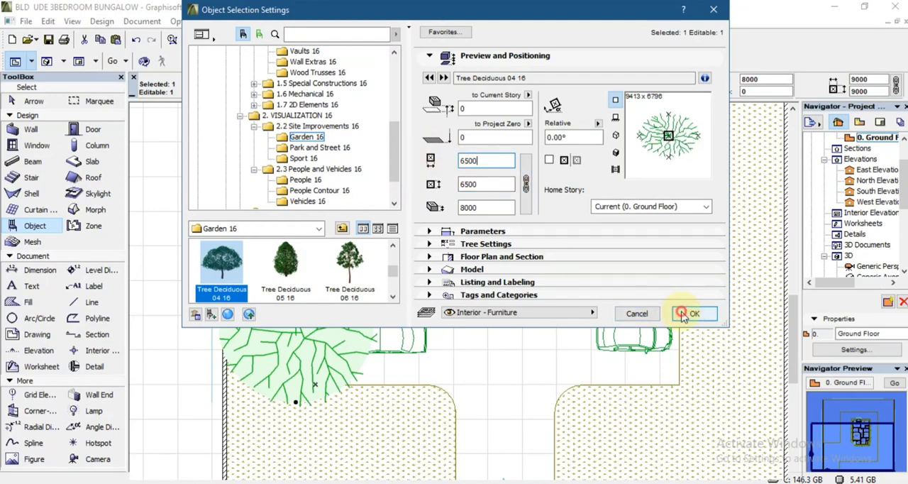
left_click(693, 312)
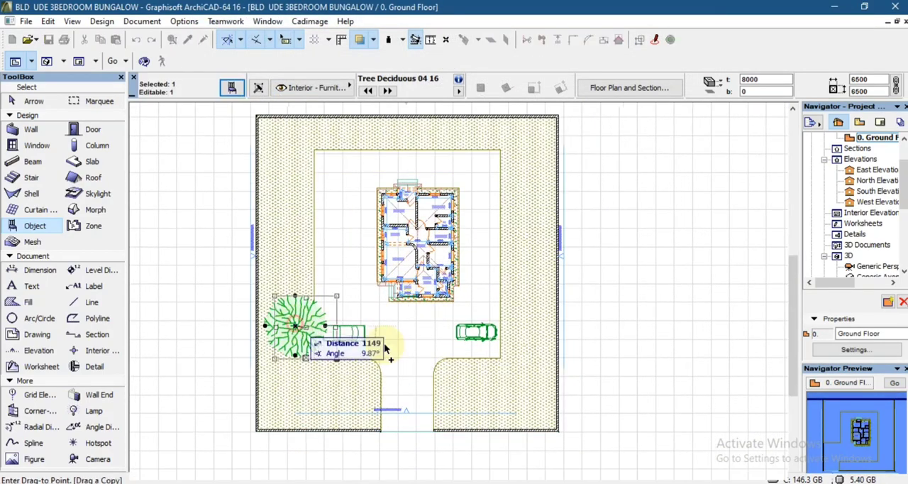
Ctrl-drag a copy of the tree to stand beside the right car.
left_click_drag(298, 326, 528, 326)
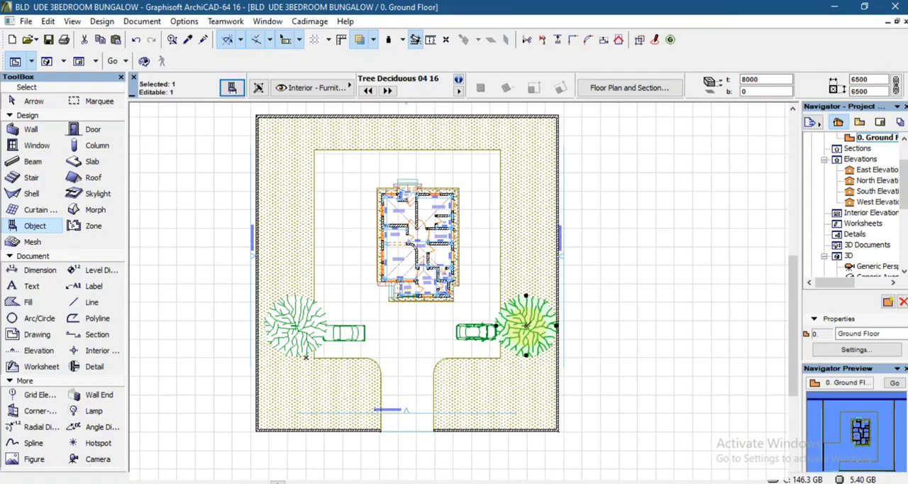
left_click(525, 178)
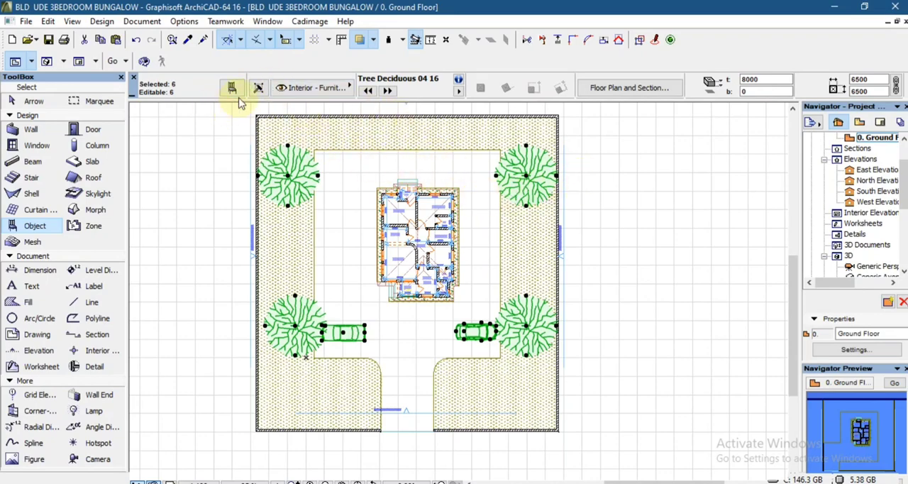
mouse_move(226, 76)
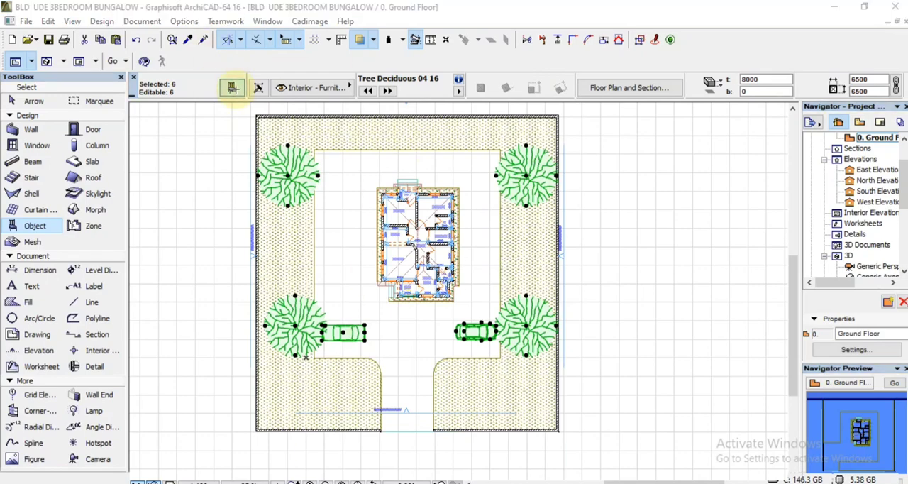
Set the selected trees and cars to -600 from Project Zero and show all in 3D.
left_click(233, 86)
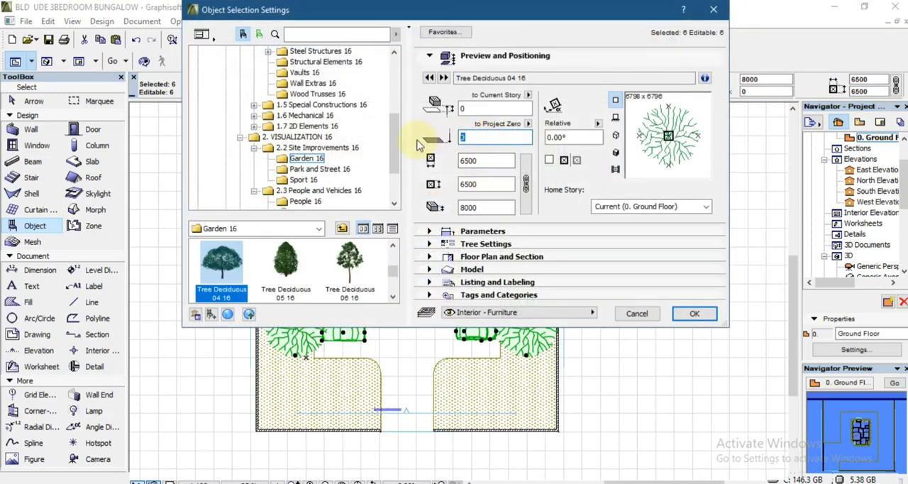
type("-600")
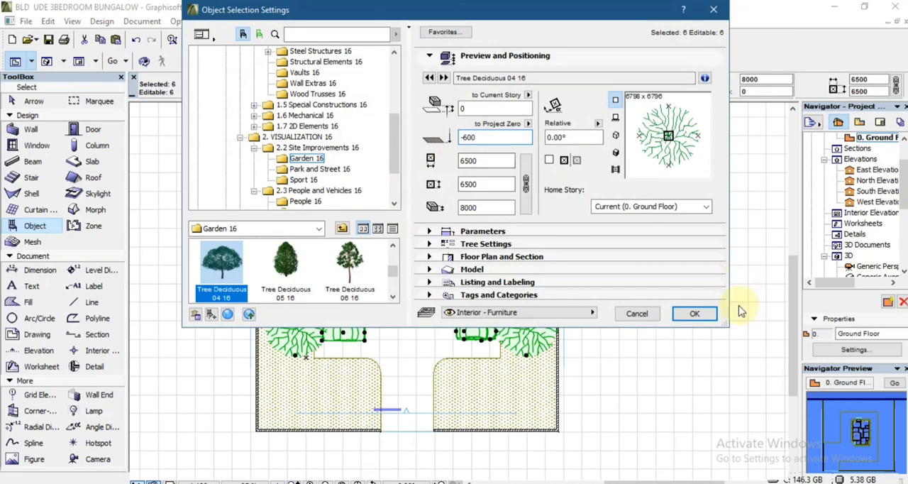
left_click(694, 312)
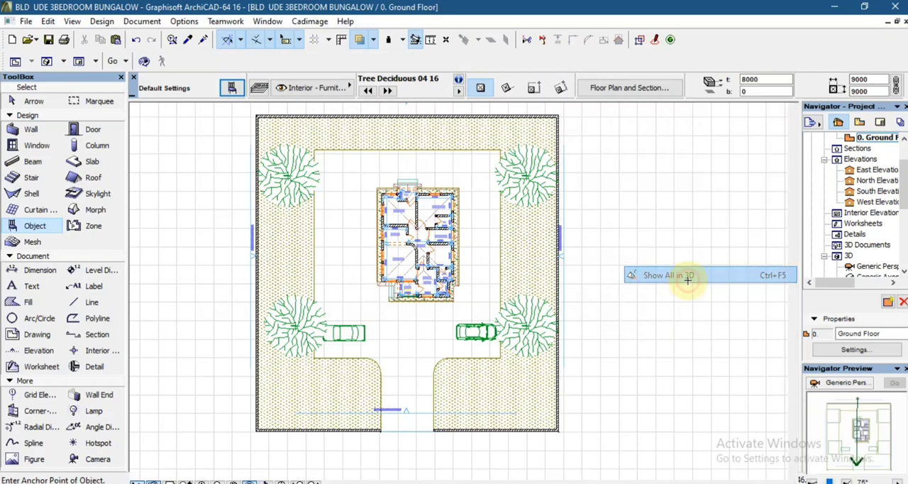
left_click(667, 275)
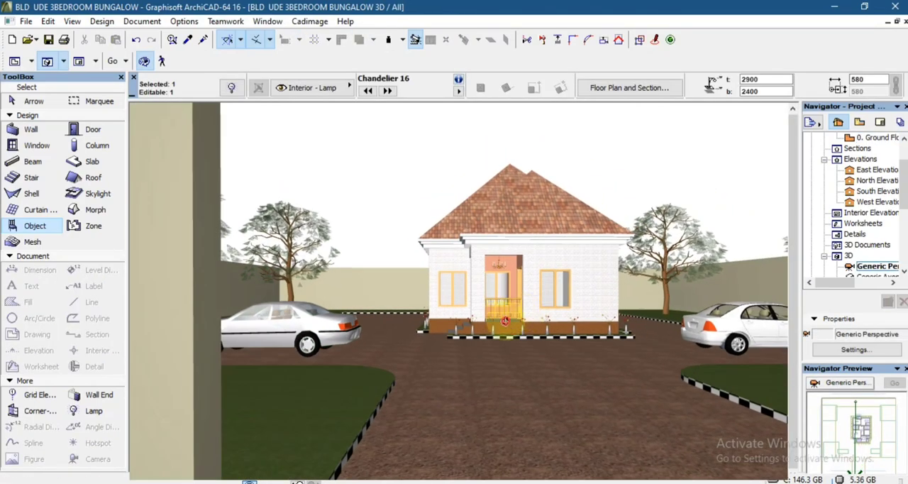